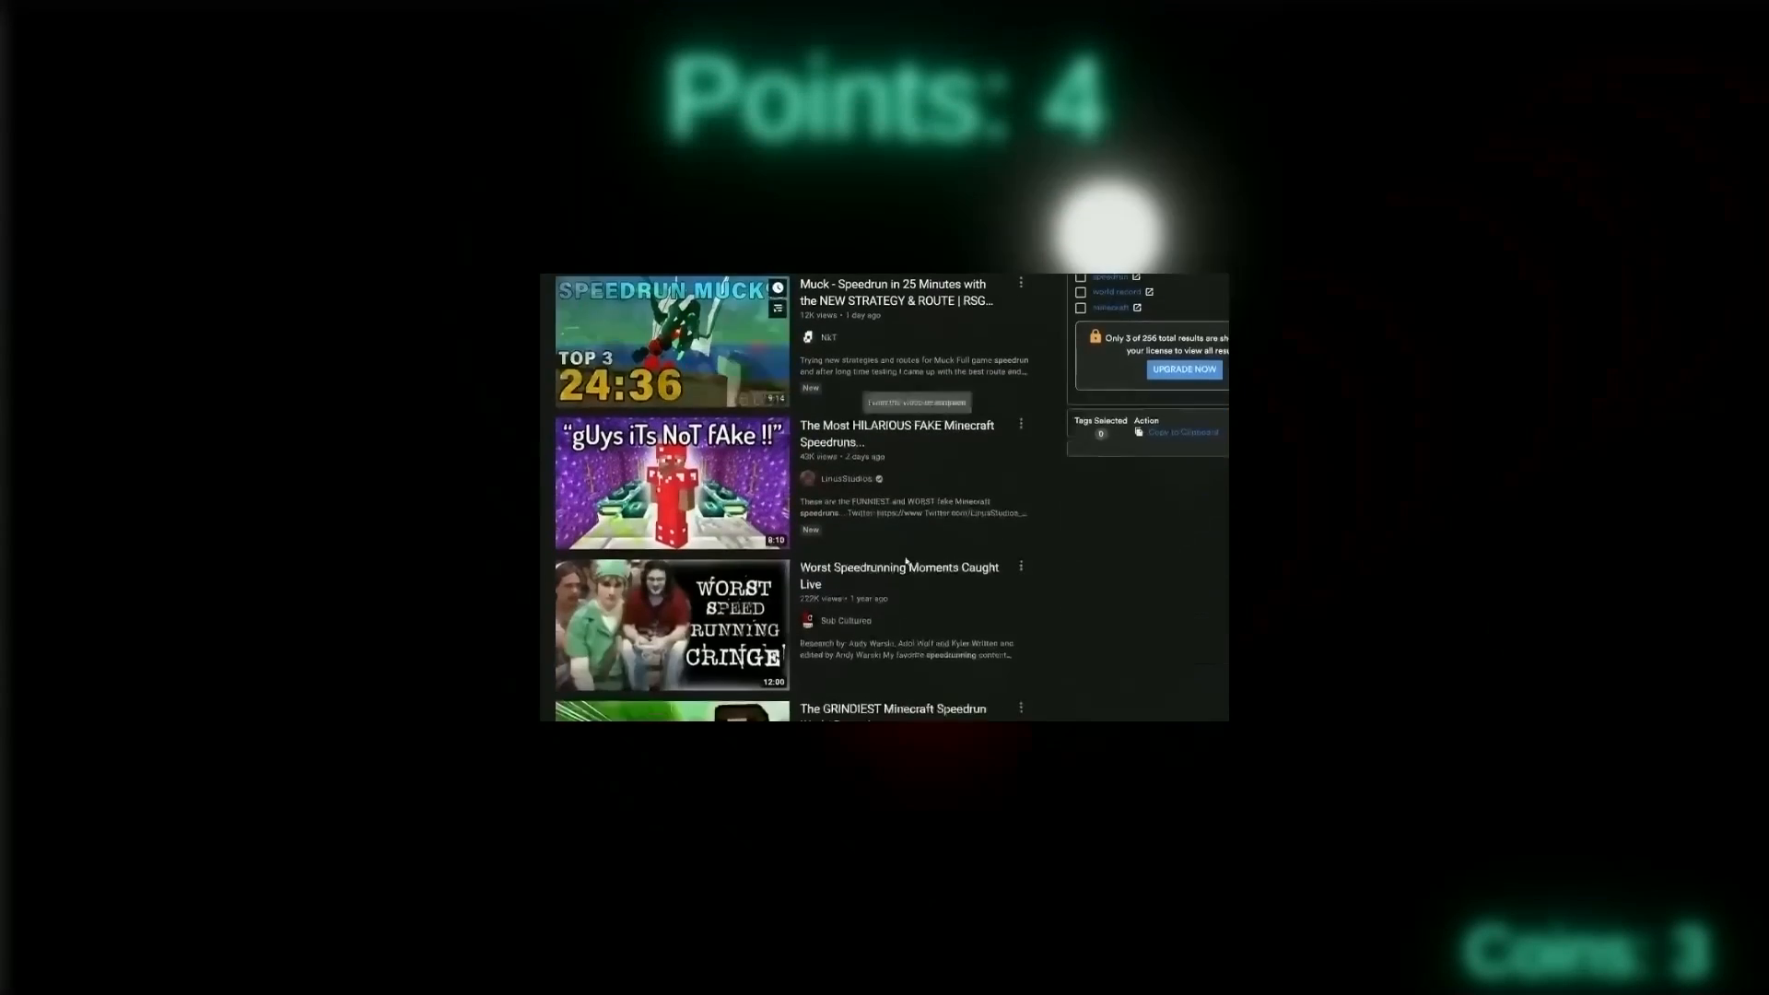
# Add a white Circle sprite to SampleScene, then begin creating a new project asset.
pyautogui.scroll(-3)
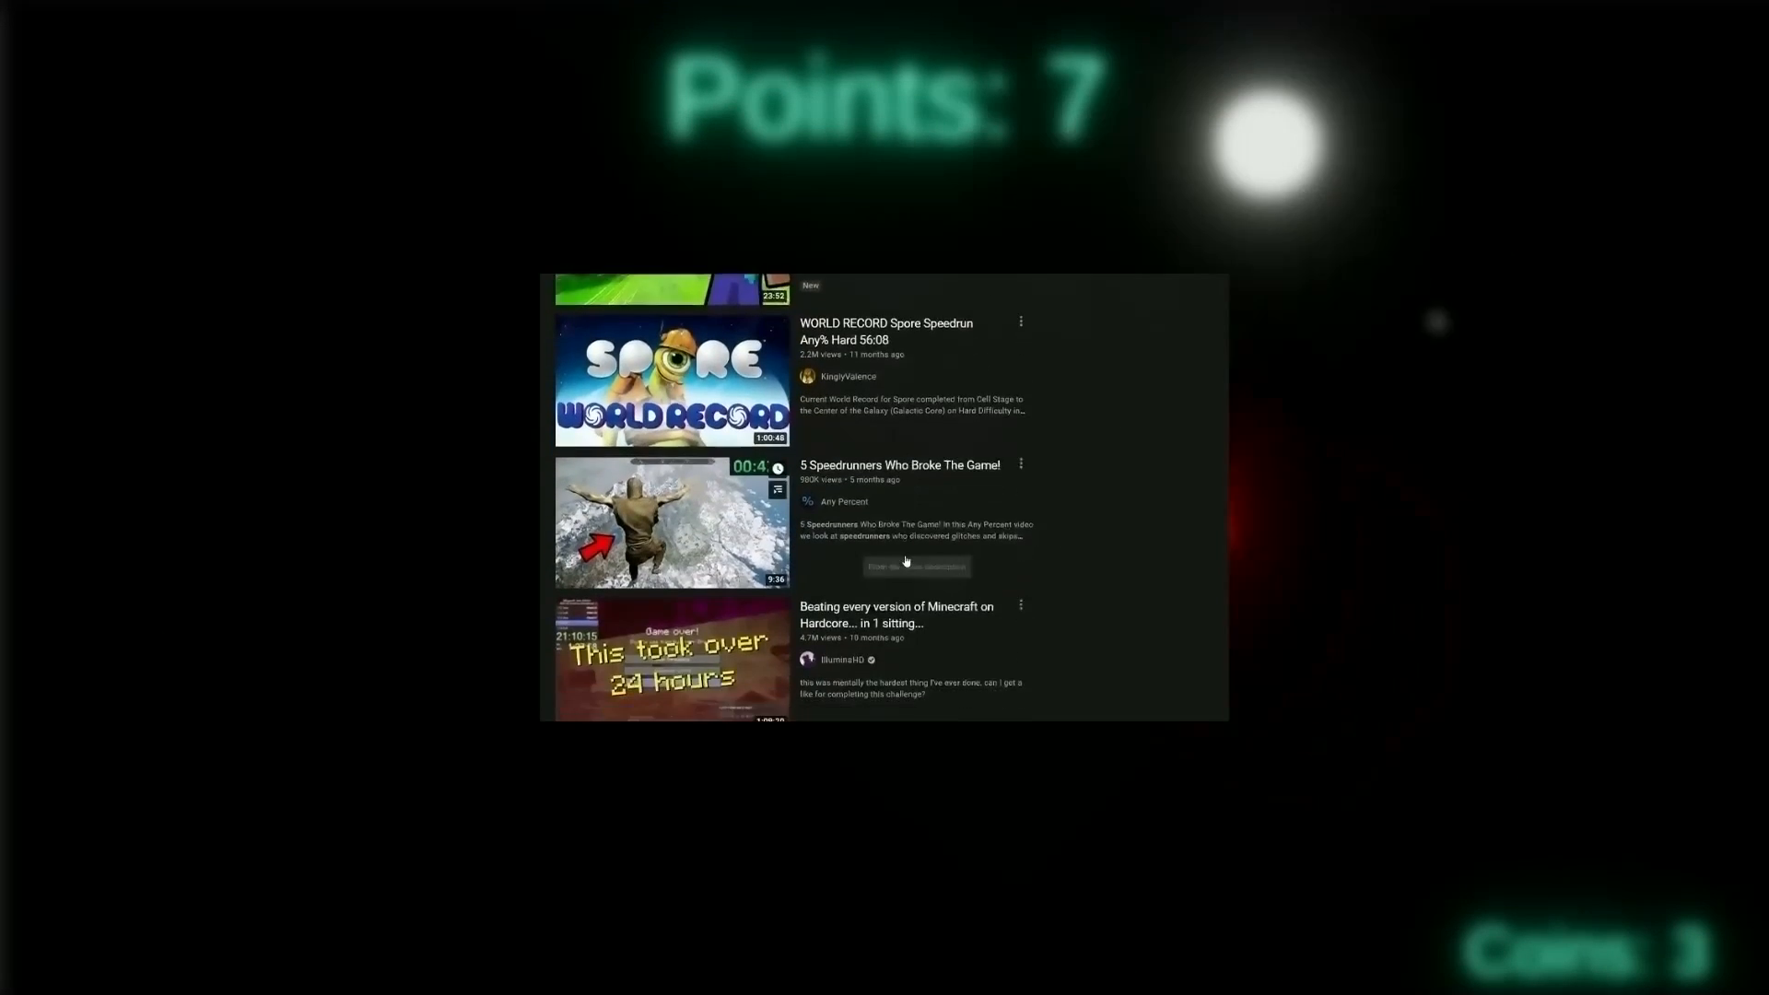
pyautogui.scroll(-3)
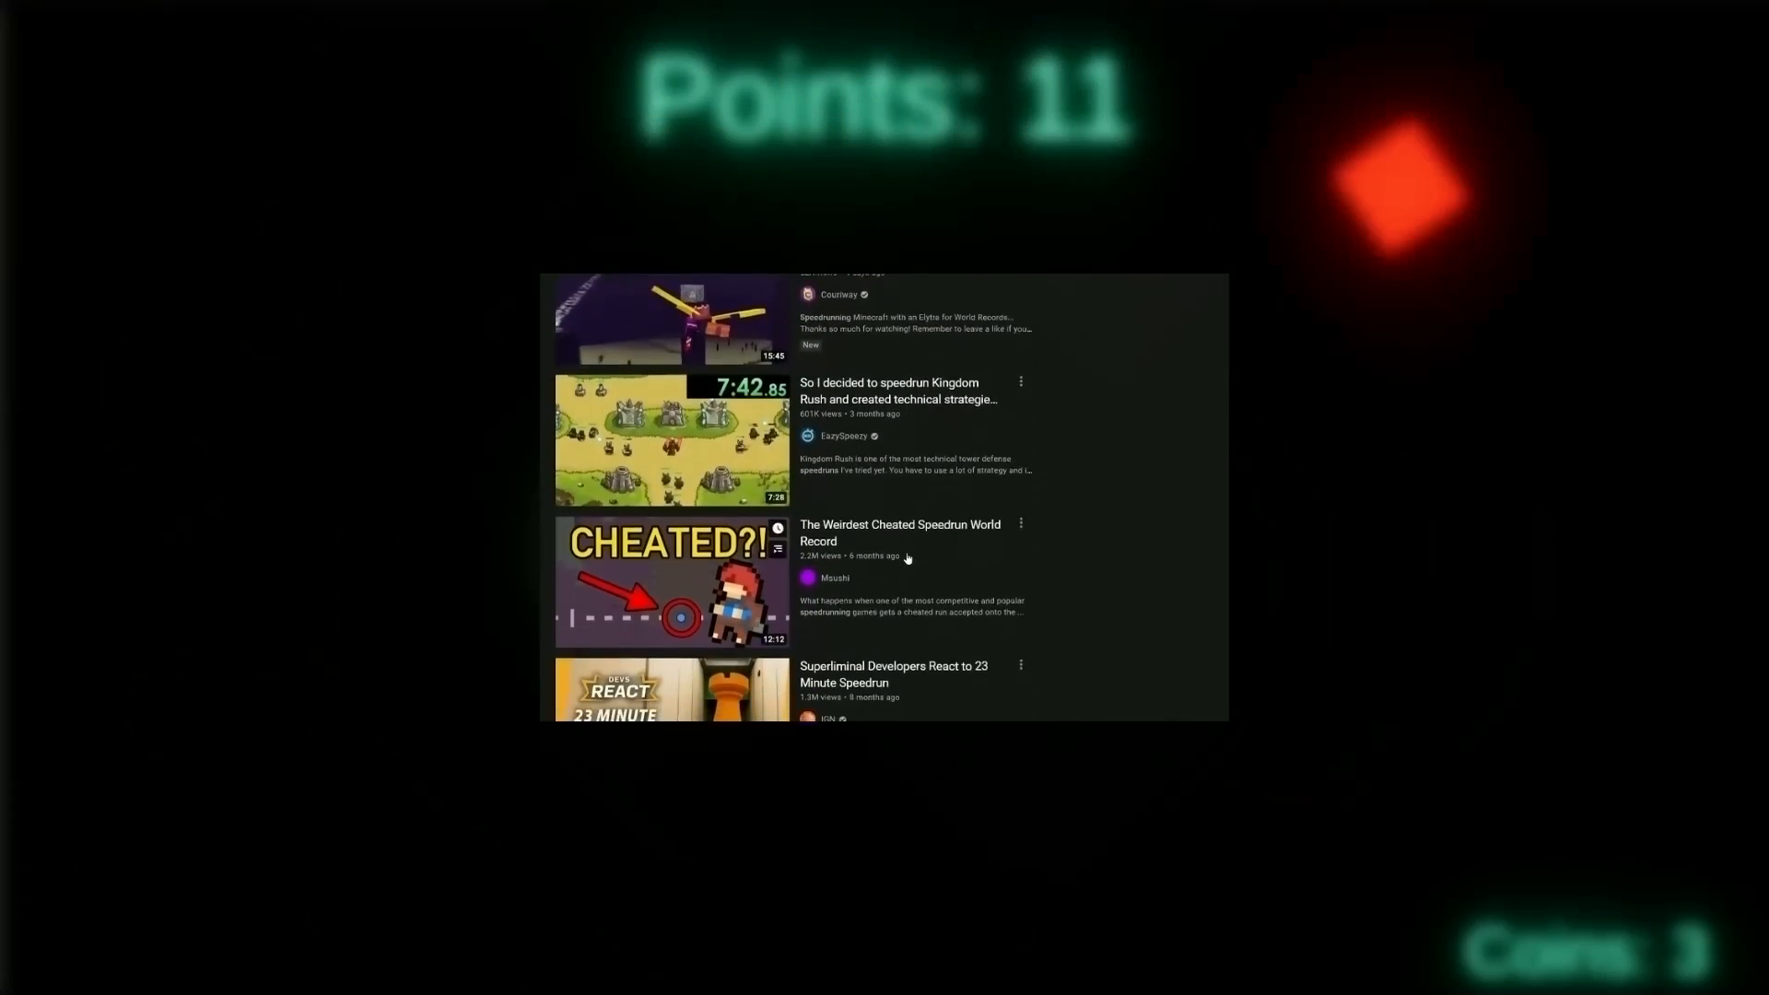
pyautogui.scroll(-3)
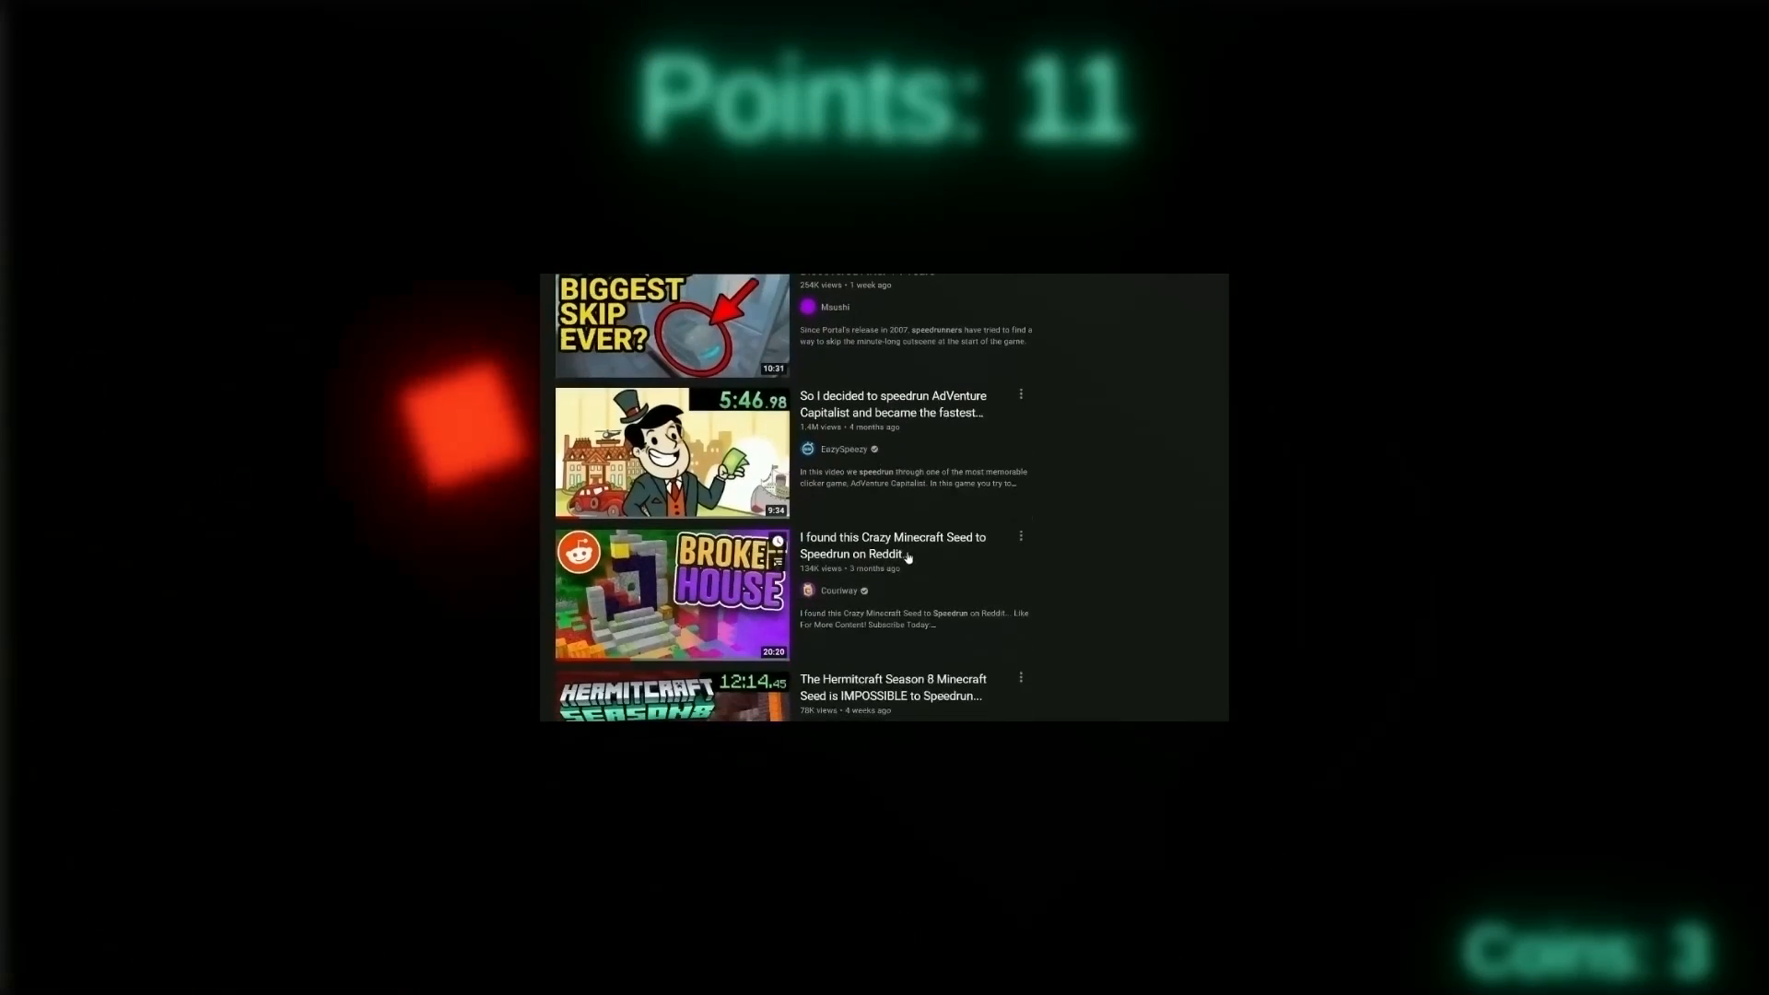
pyautogui.scroll(-3)
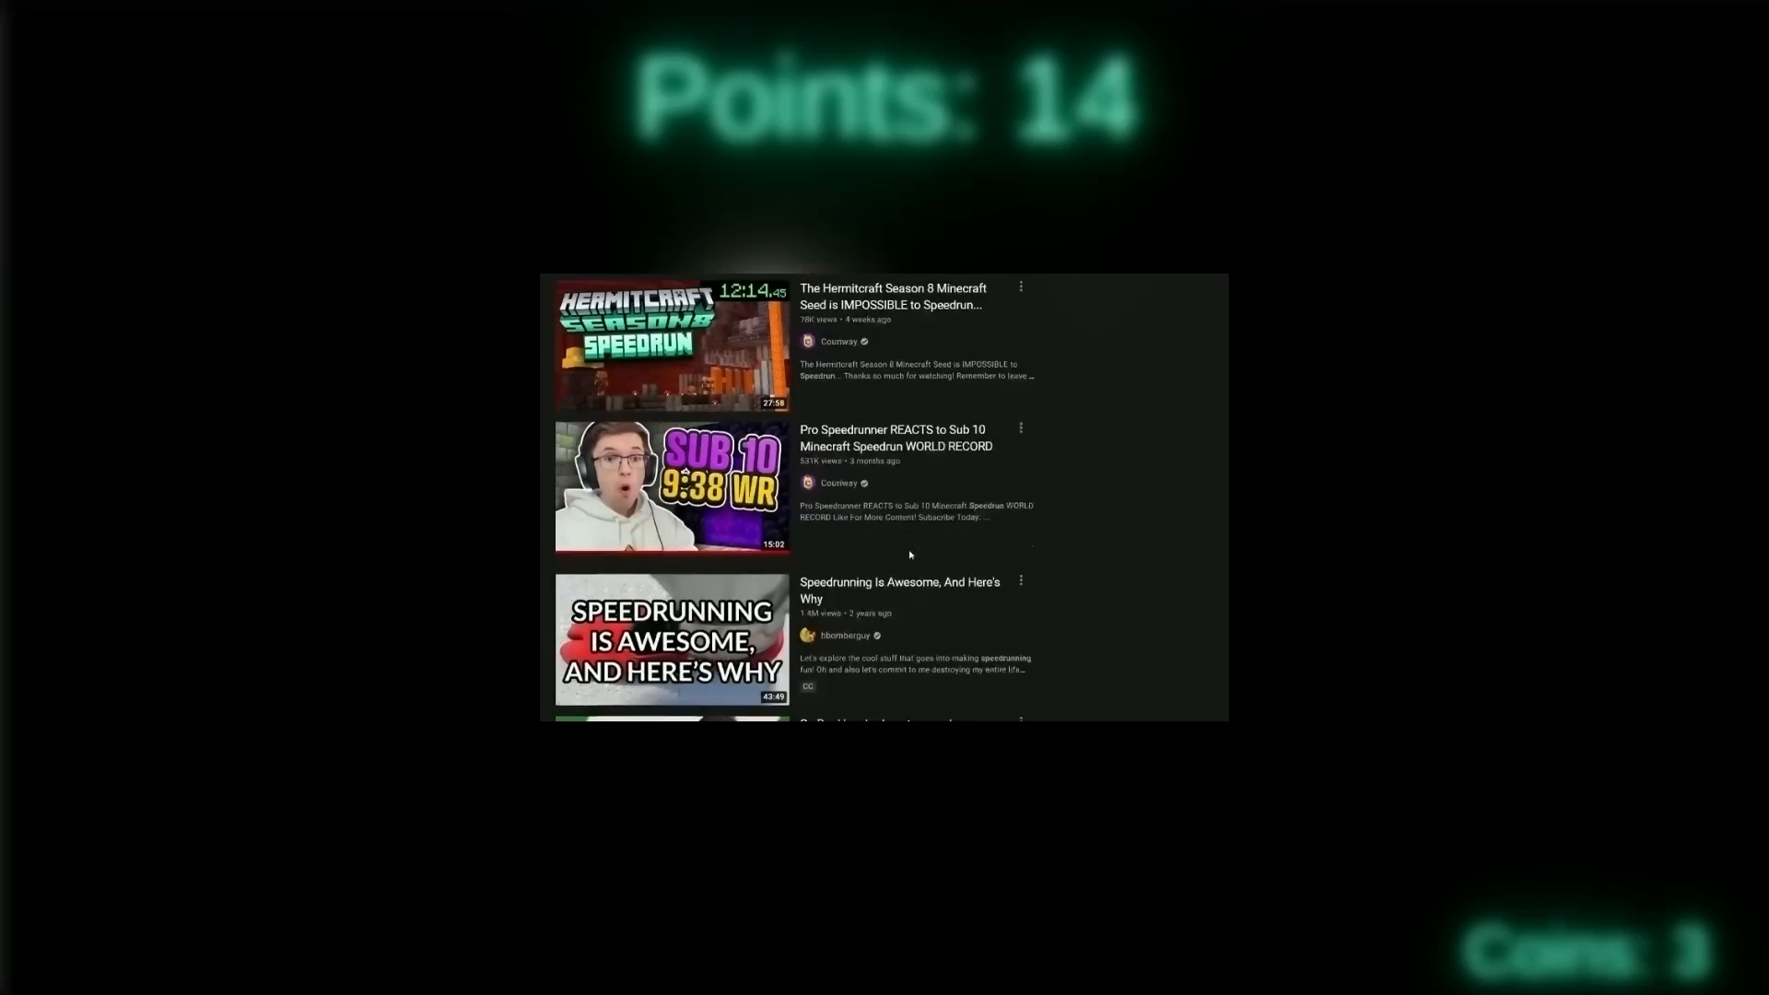
pyautogui.scroll(-3)
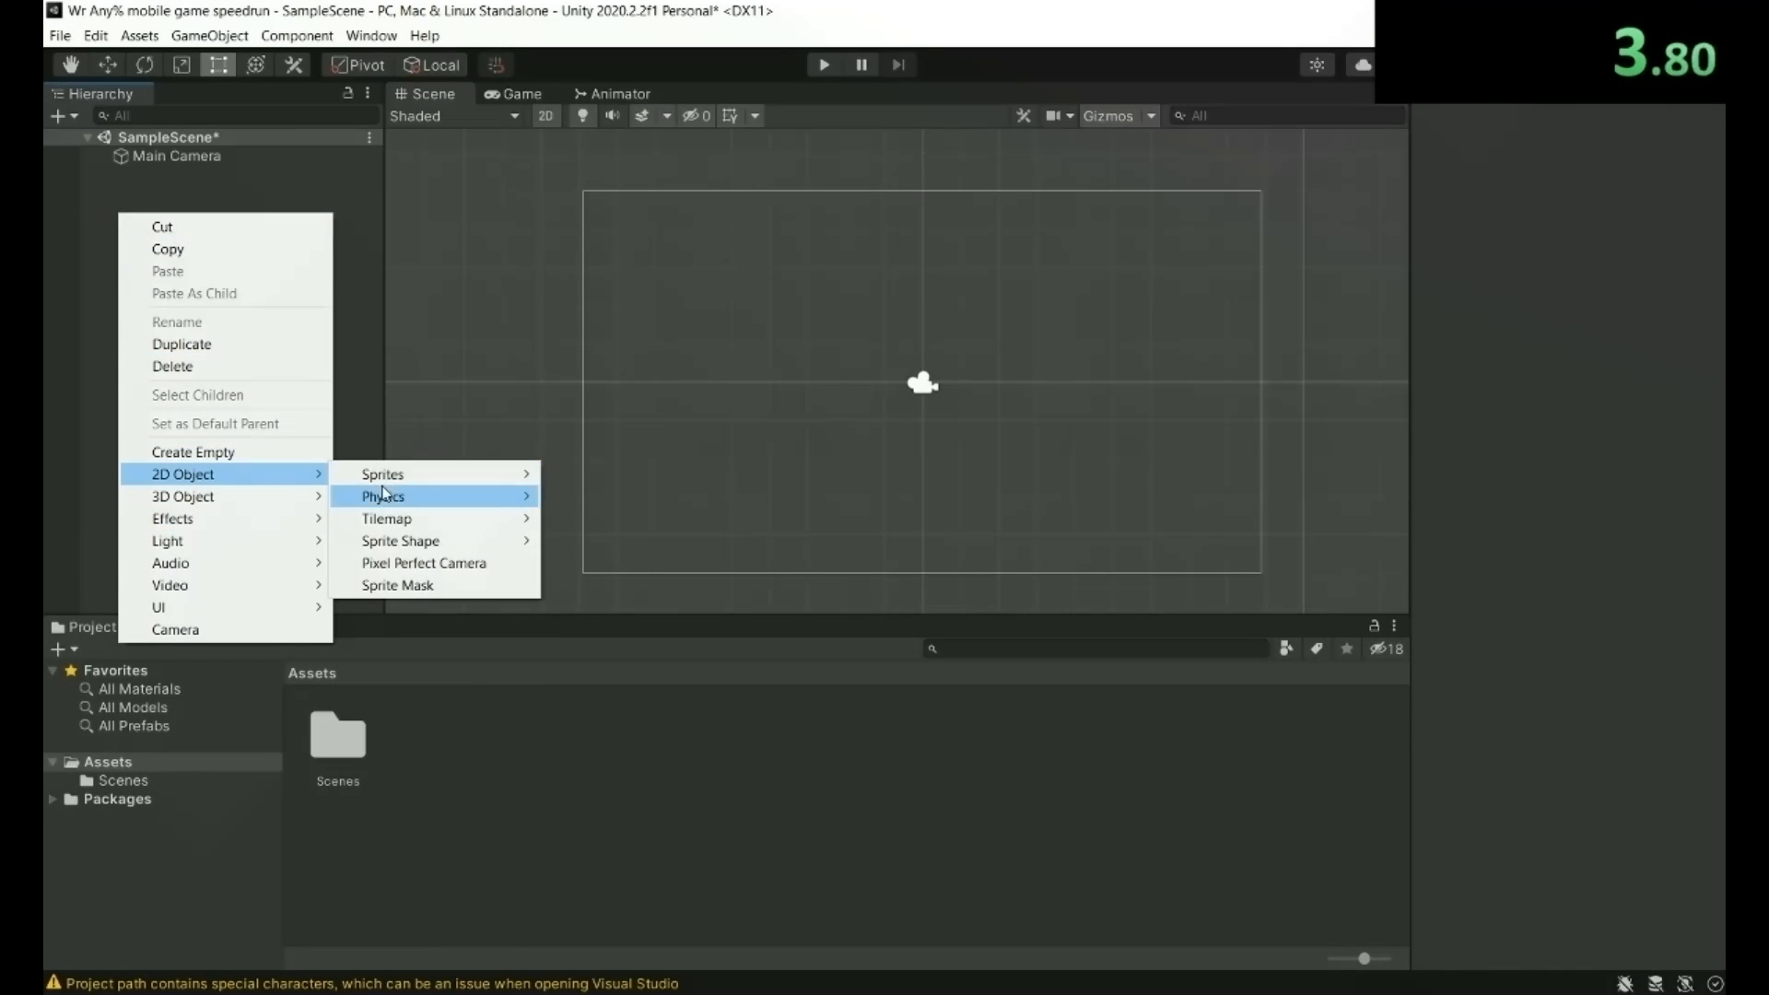
pyautogui.click(382, 472)
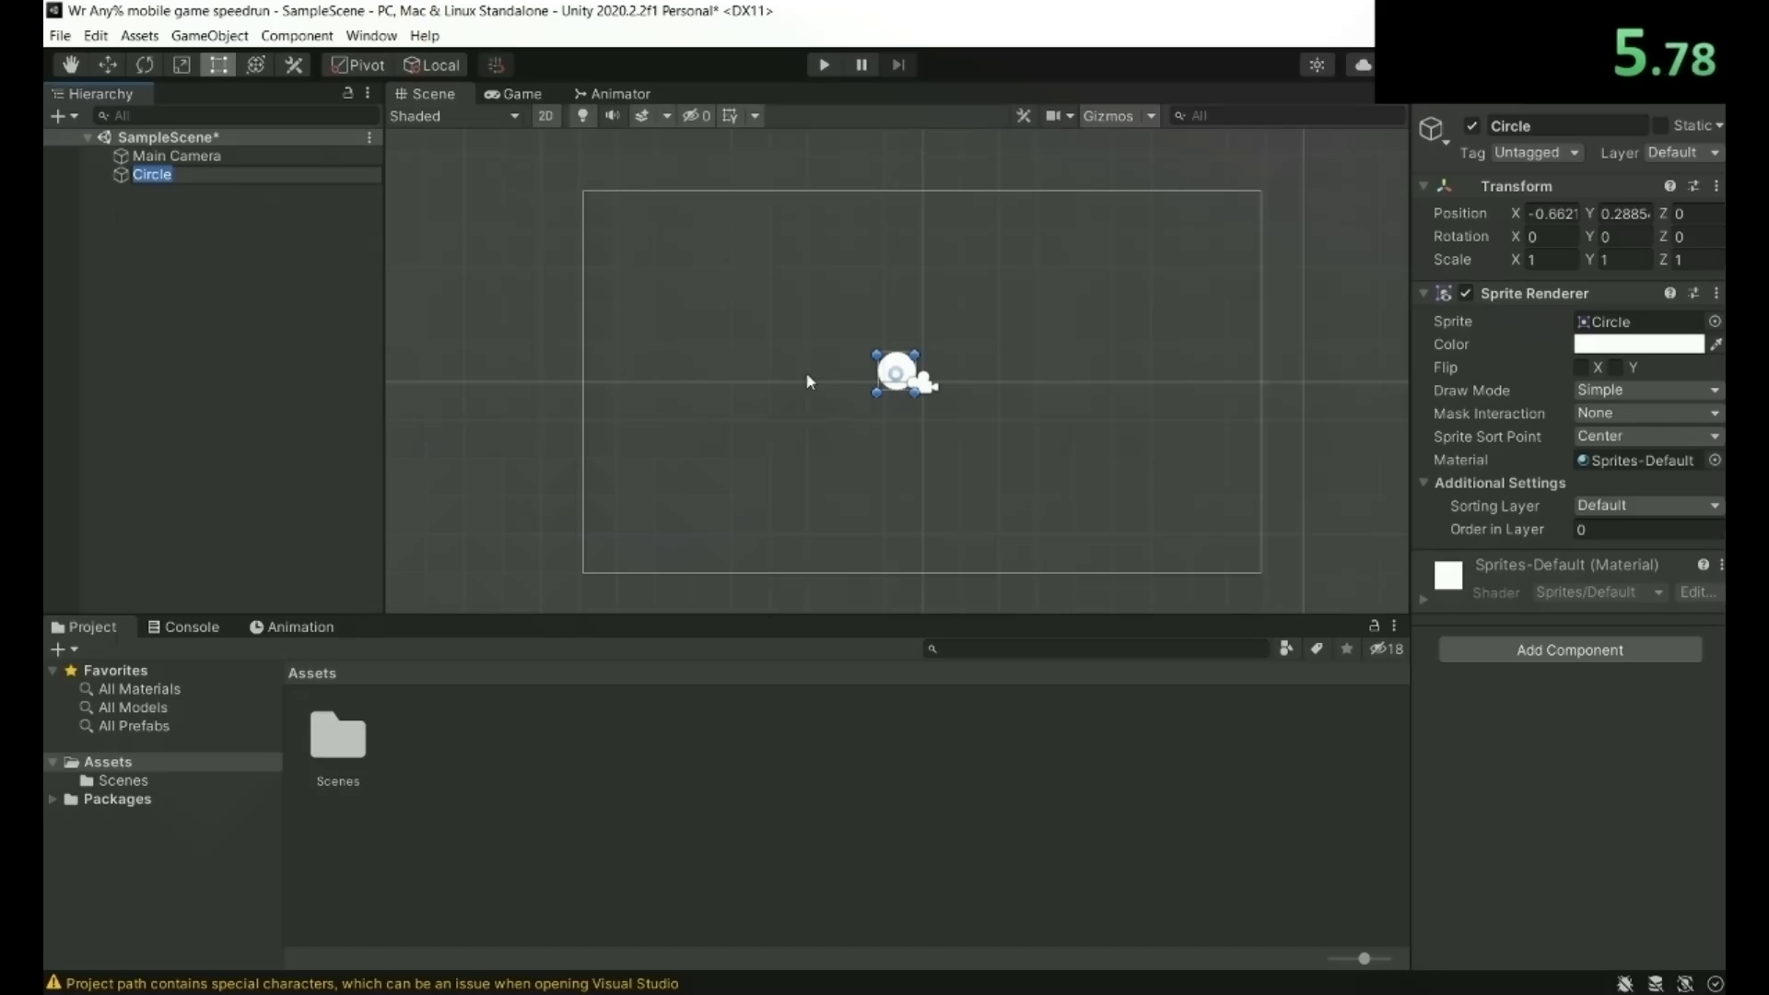
pyautogui.moveTo(896, 372); pyautogui.dragTo(920, 386)
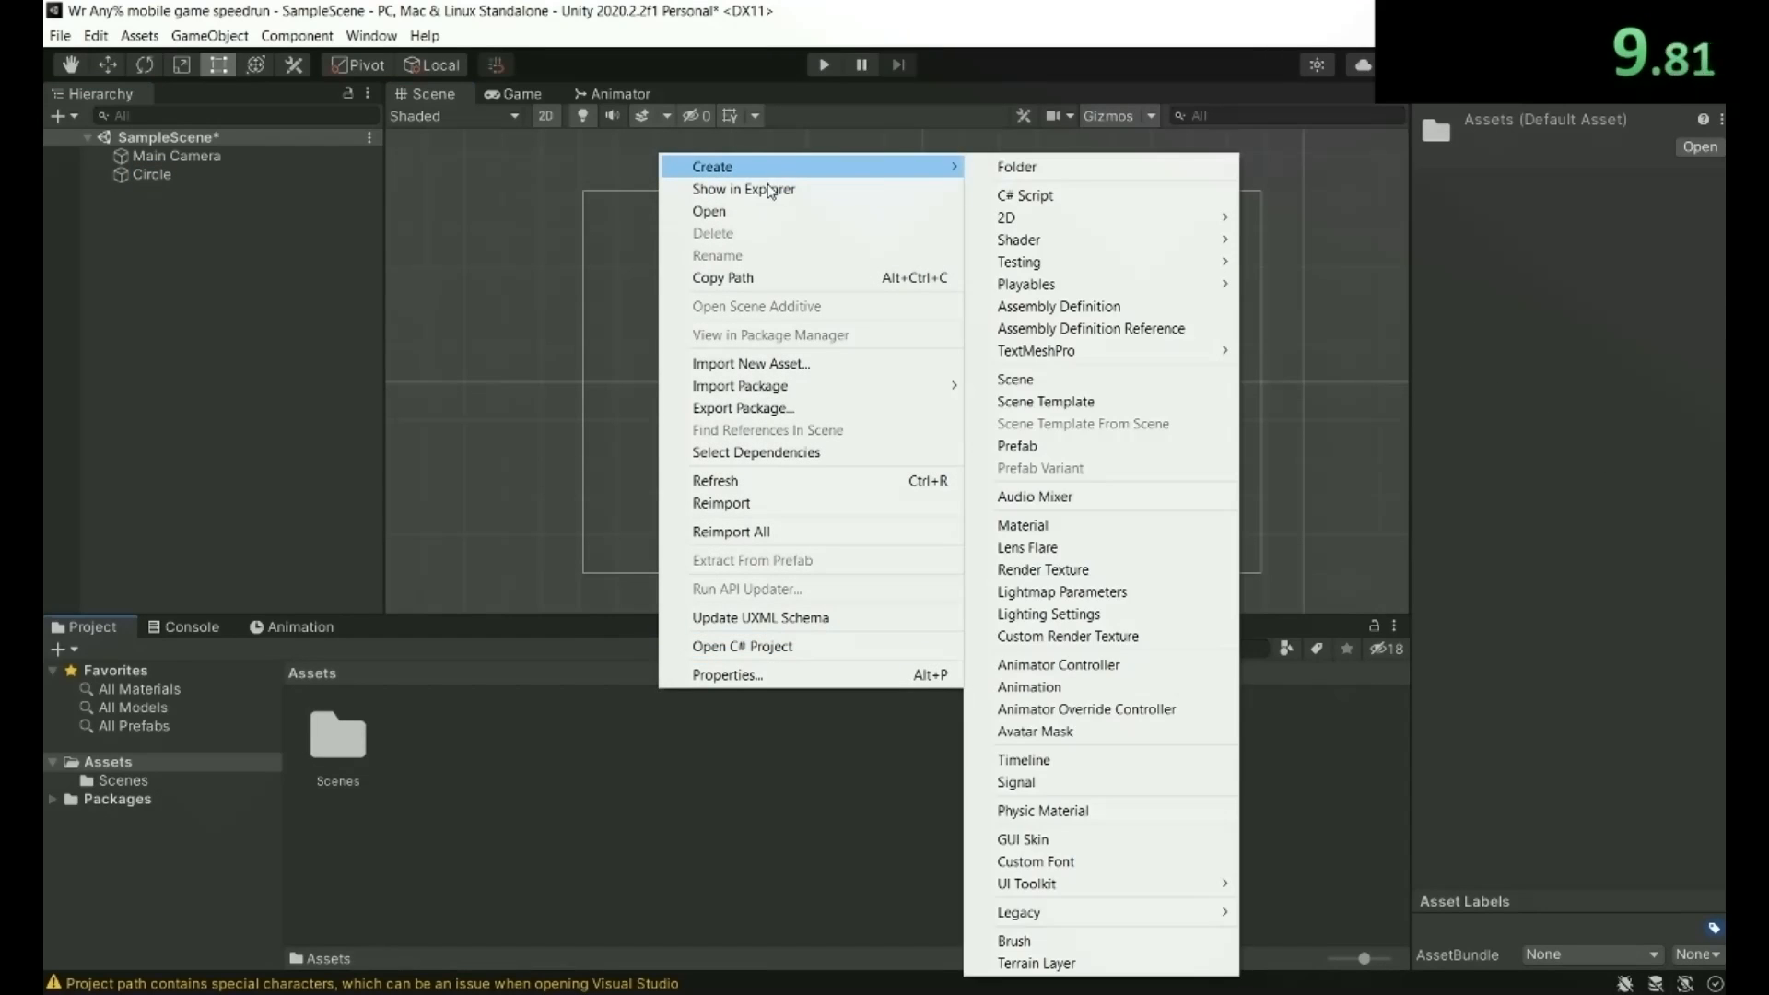
pyautogui.click(1024, 195)
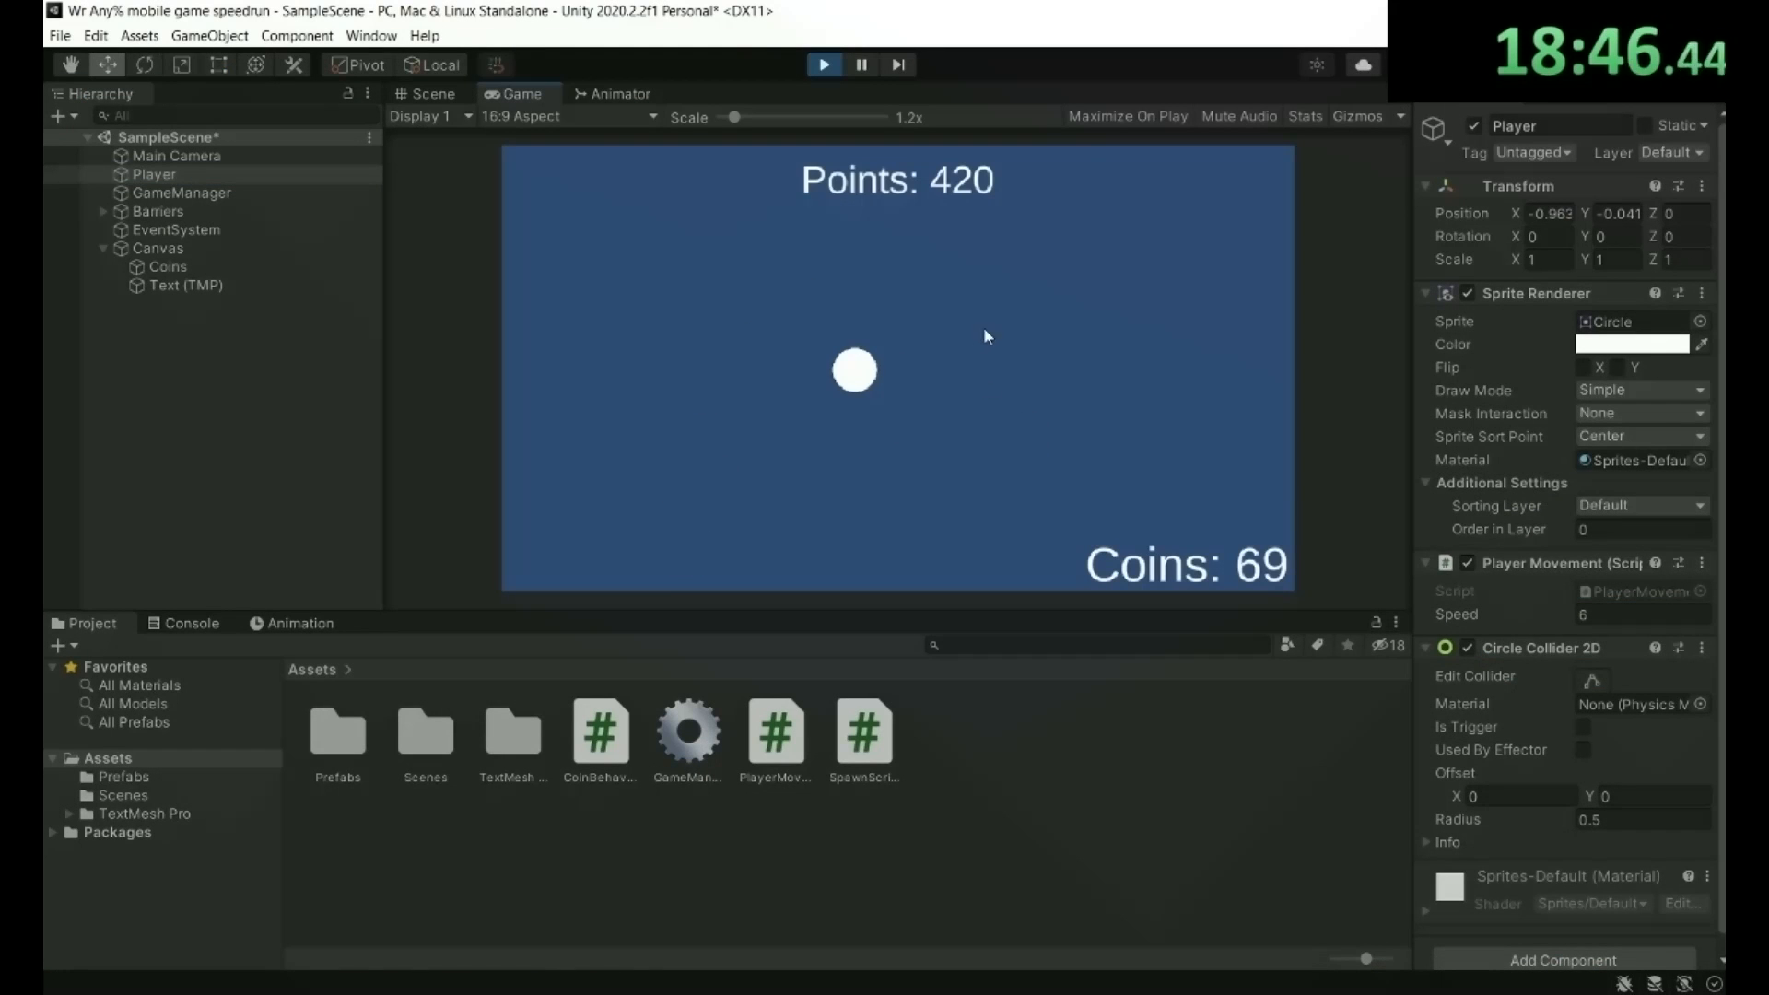
# Run the game to test the player circle with Points and Coins counters.
pyautogui.click(181, 192)
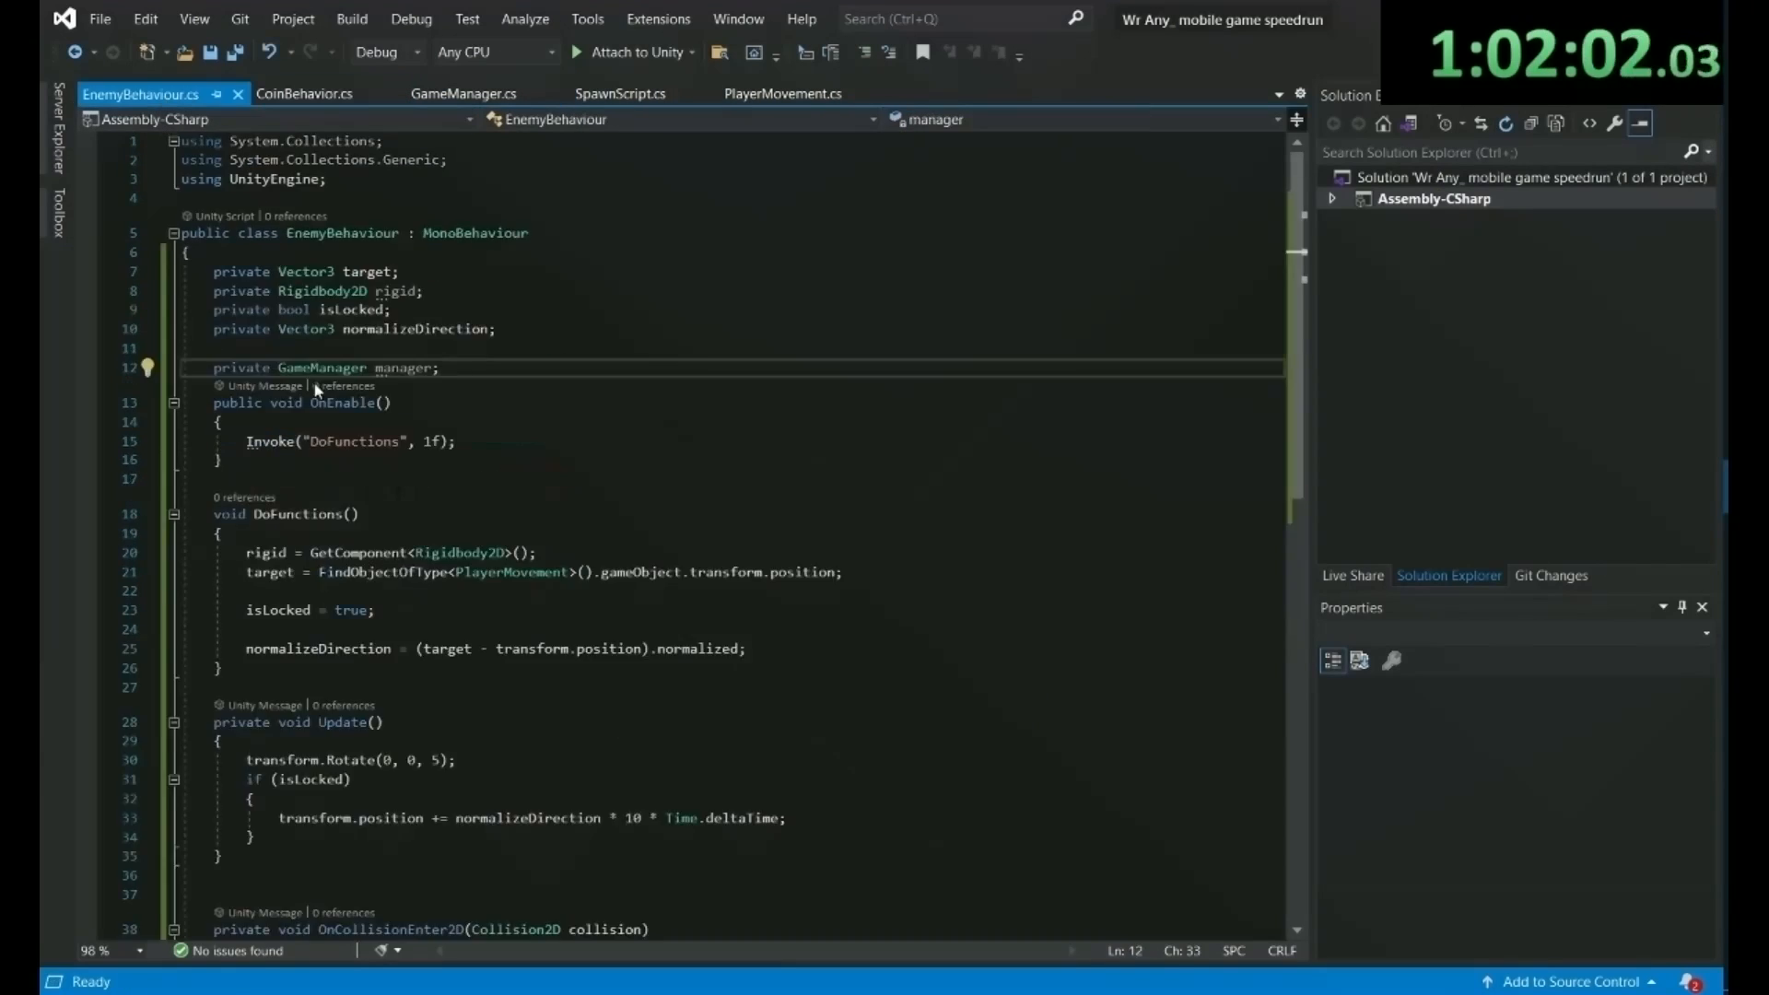
# Resume writing EnemyBehaviour code that locks onto the player and spins toward it.
pyautogui.click(462, 94)
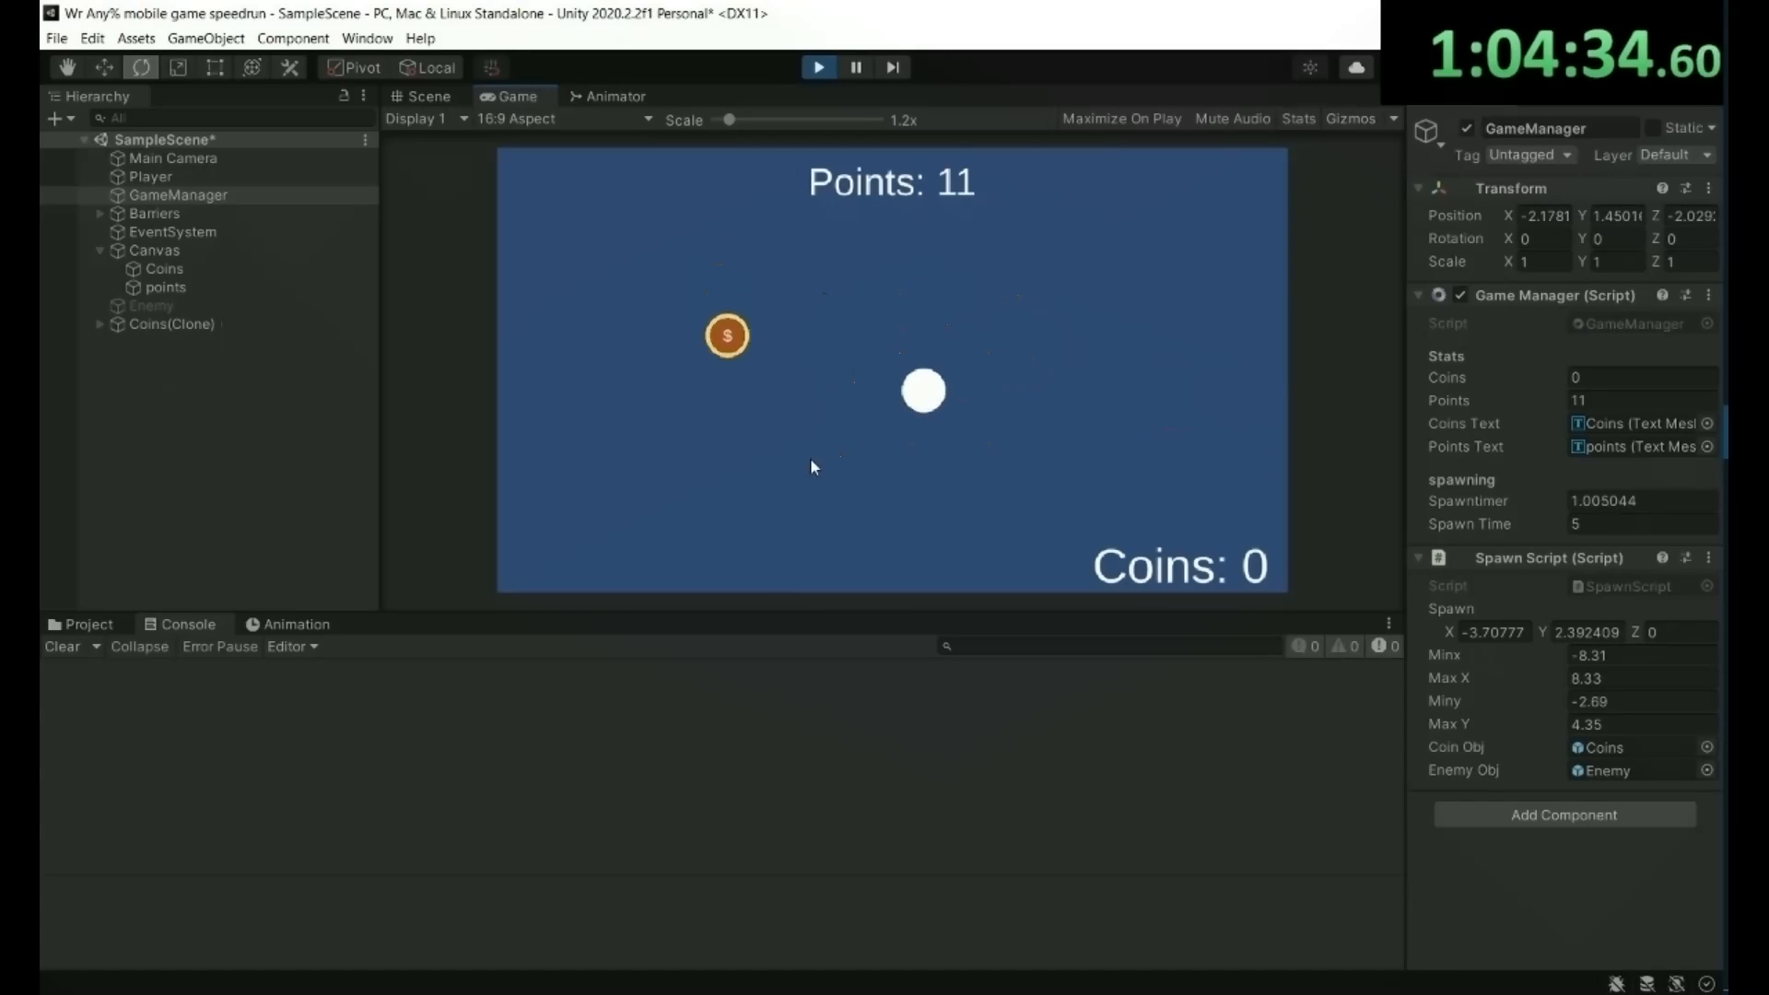
# Right-click the Hierarchy while checking the GameManager's coin and enemy spawning.
pyautogui.rightClick(141, 393)
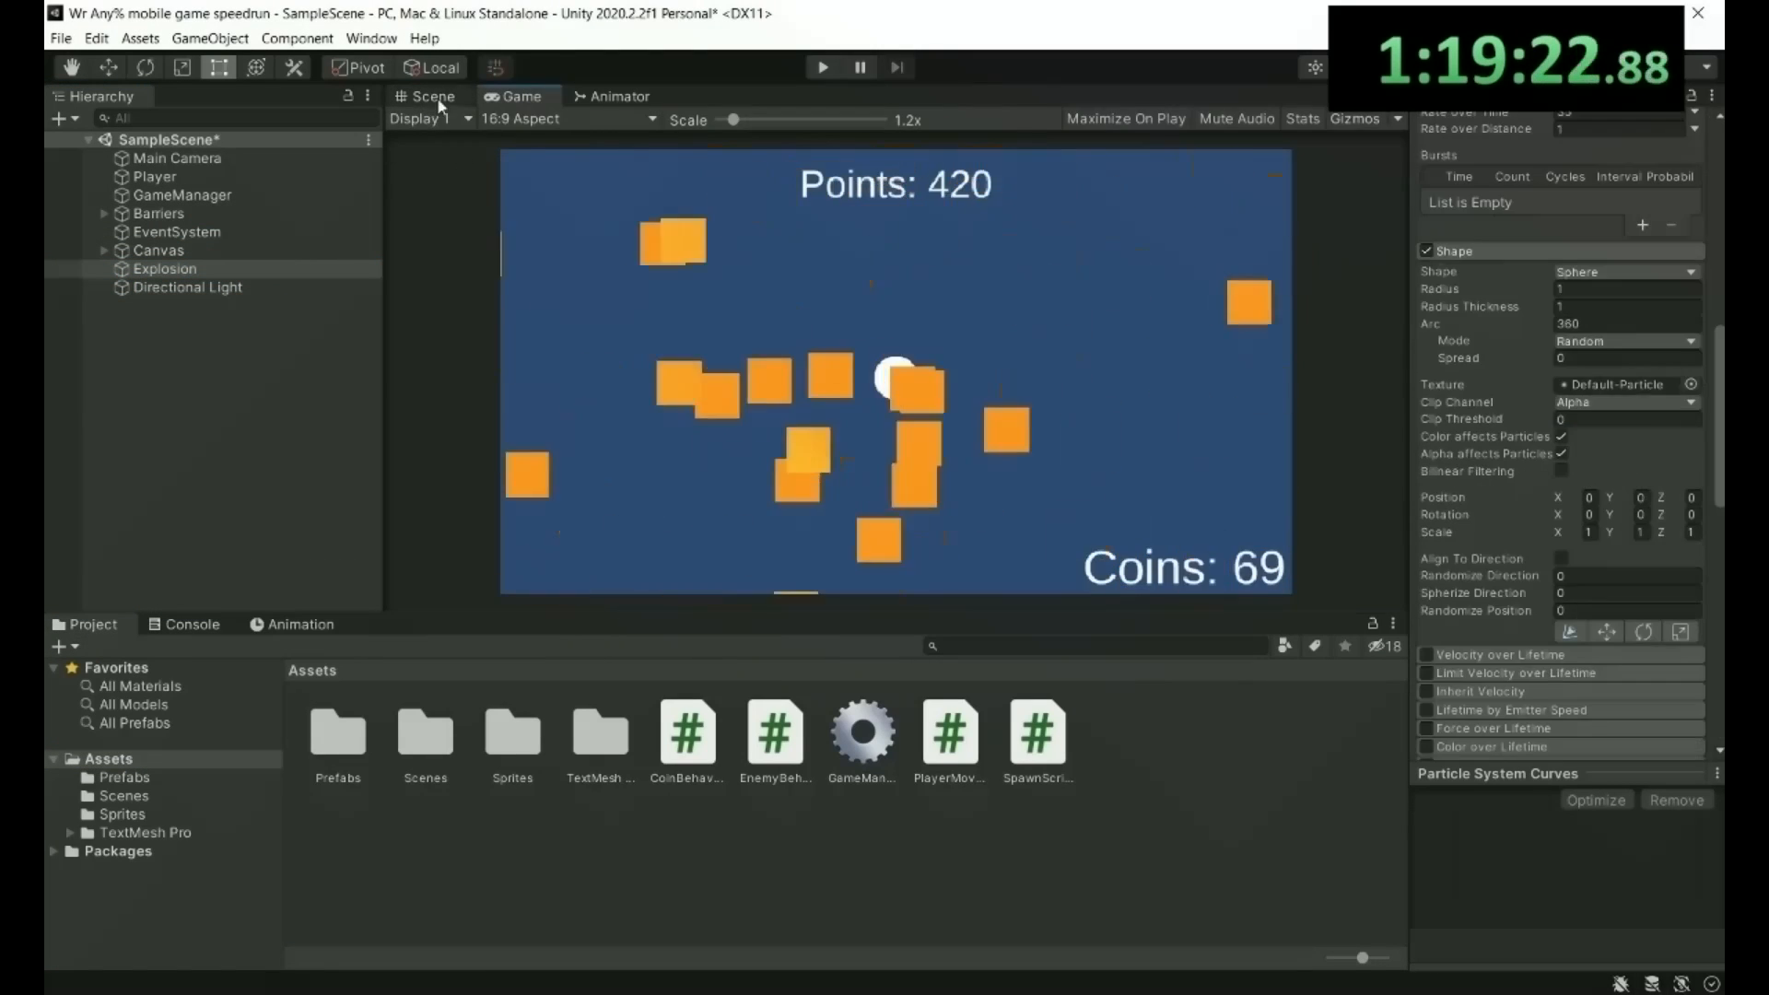
# Switch to the Scene view to work on the Explosion particle effect.
pyautogui.click(430, 95)
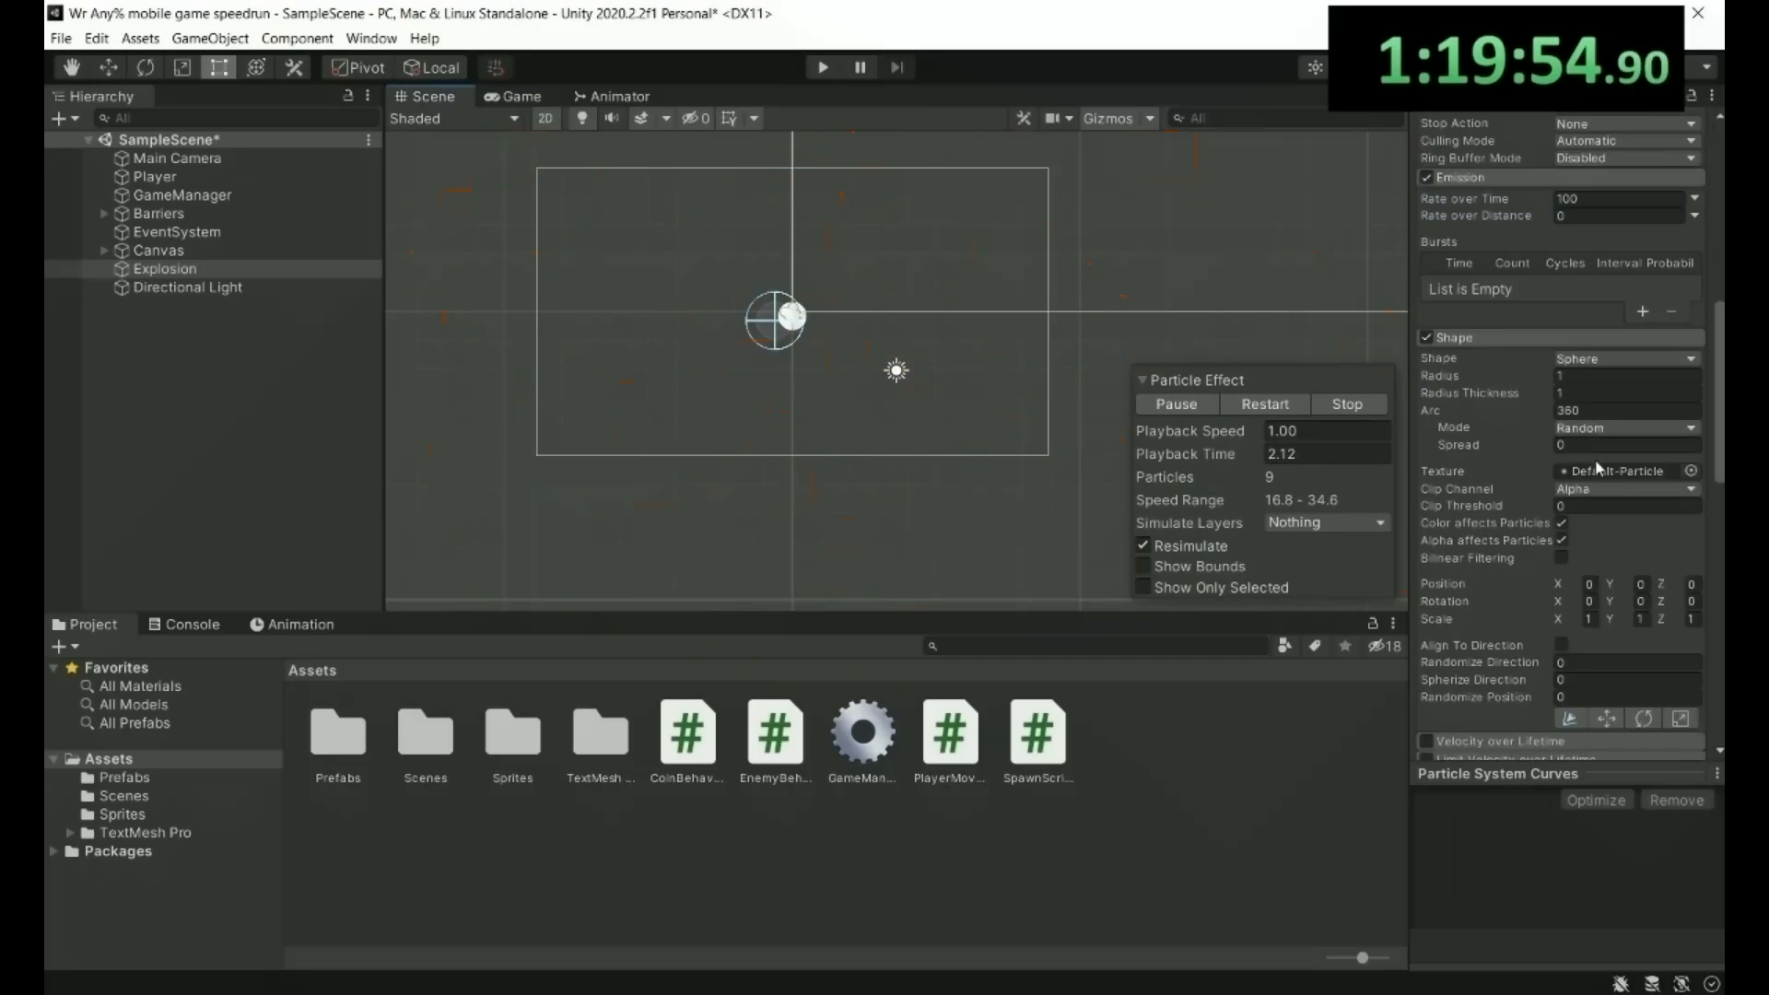
pyautogui.click(1264, 403)
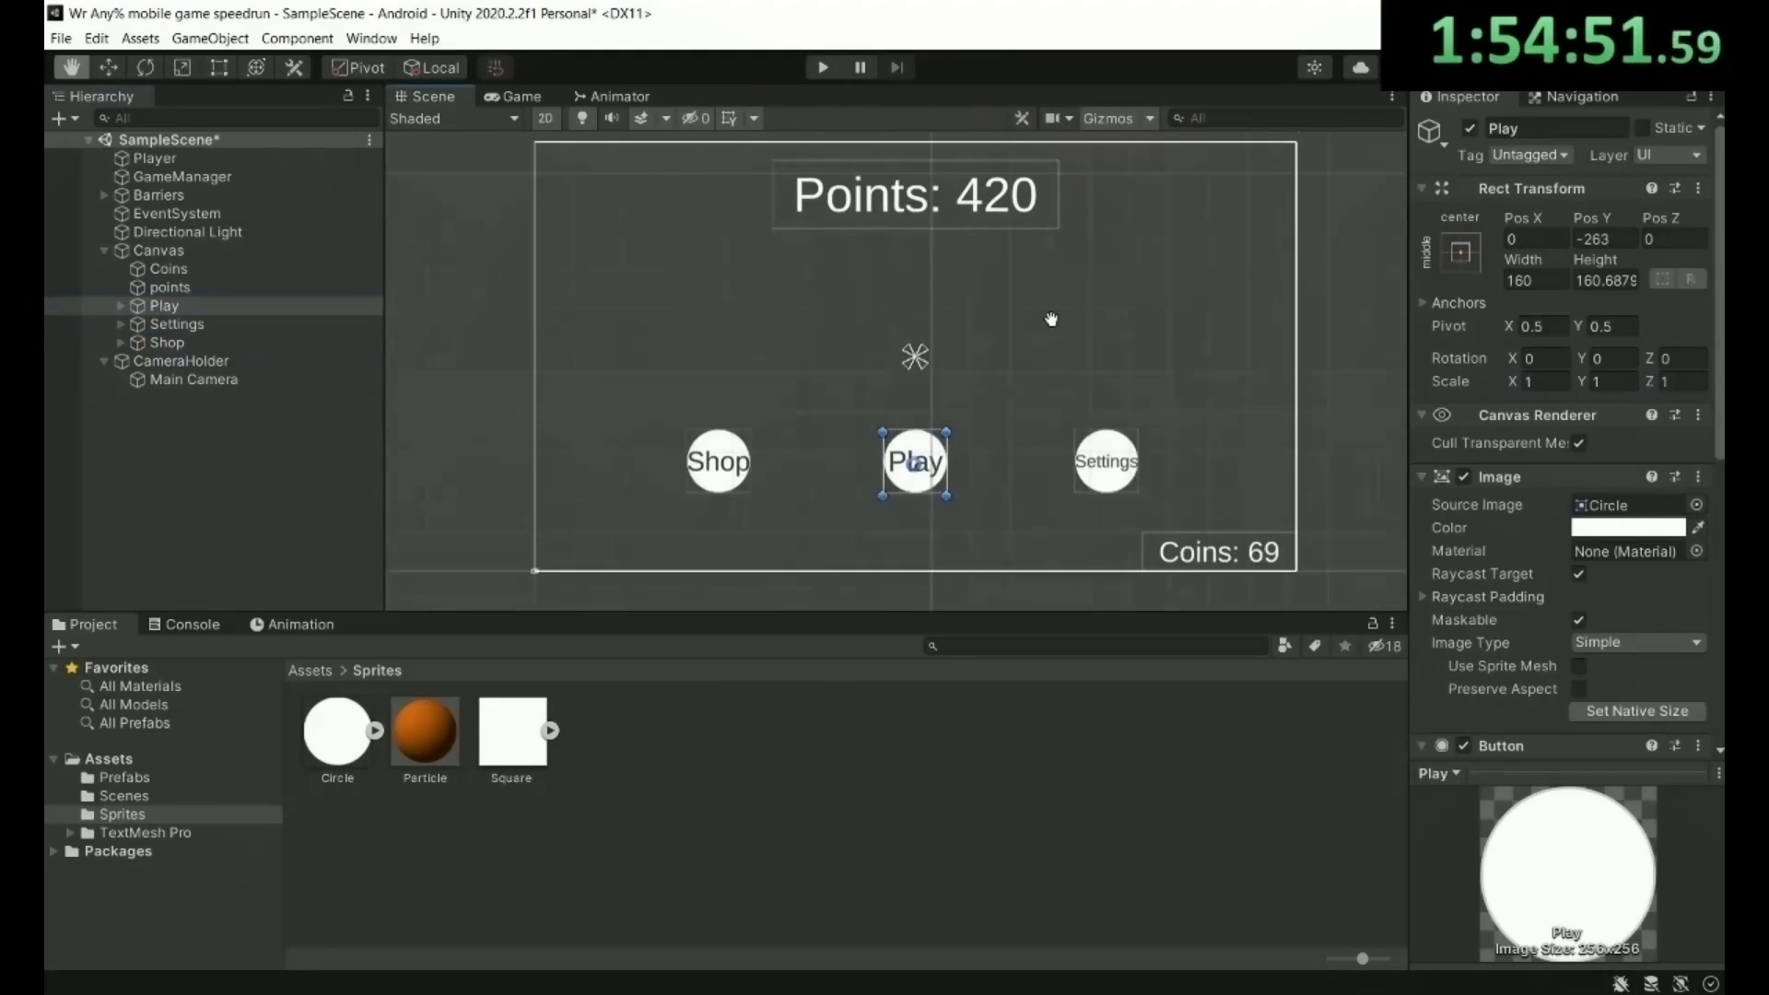
# Keyframe the Play button and points text moving off-screen in the play clip.
pyautogui.click(516, 96)
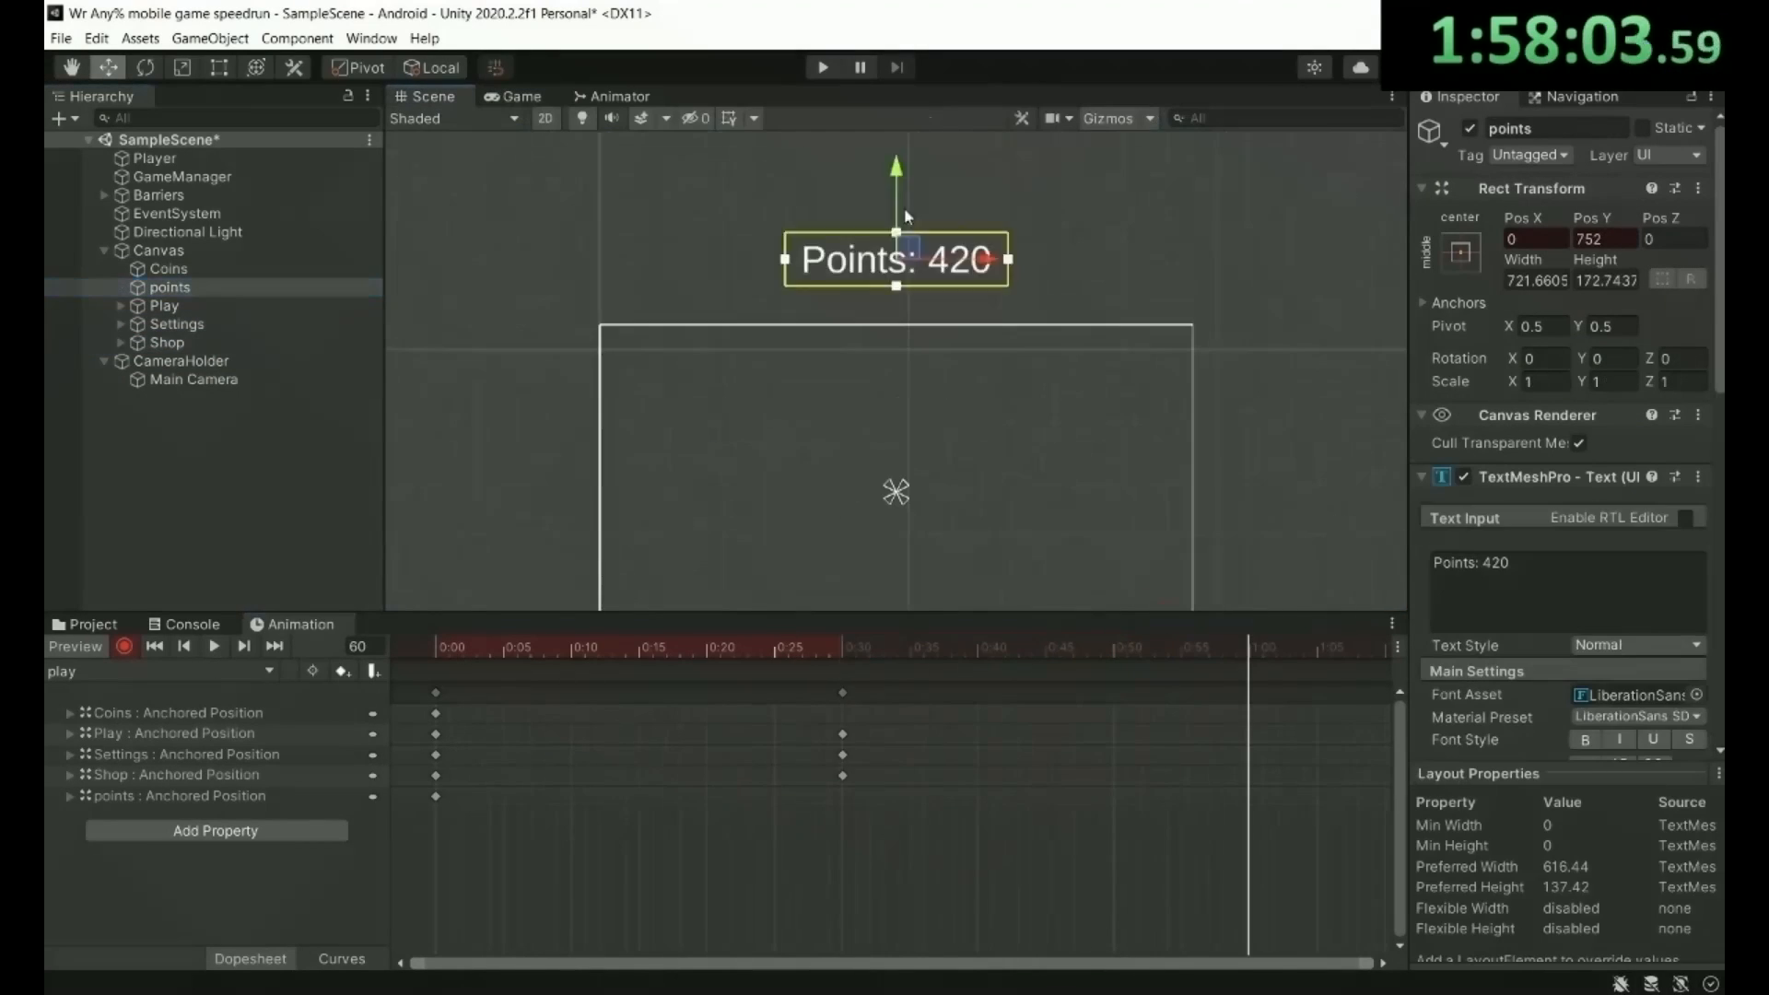
pyautogui.click(514, 96)
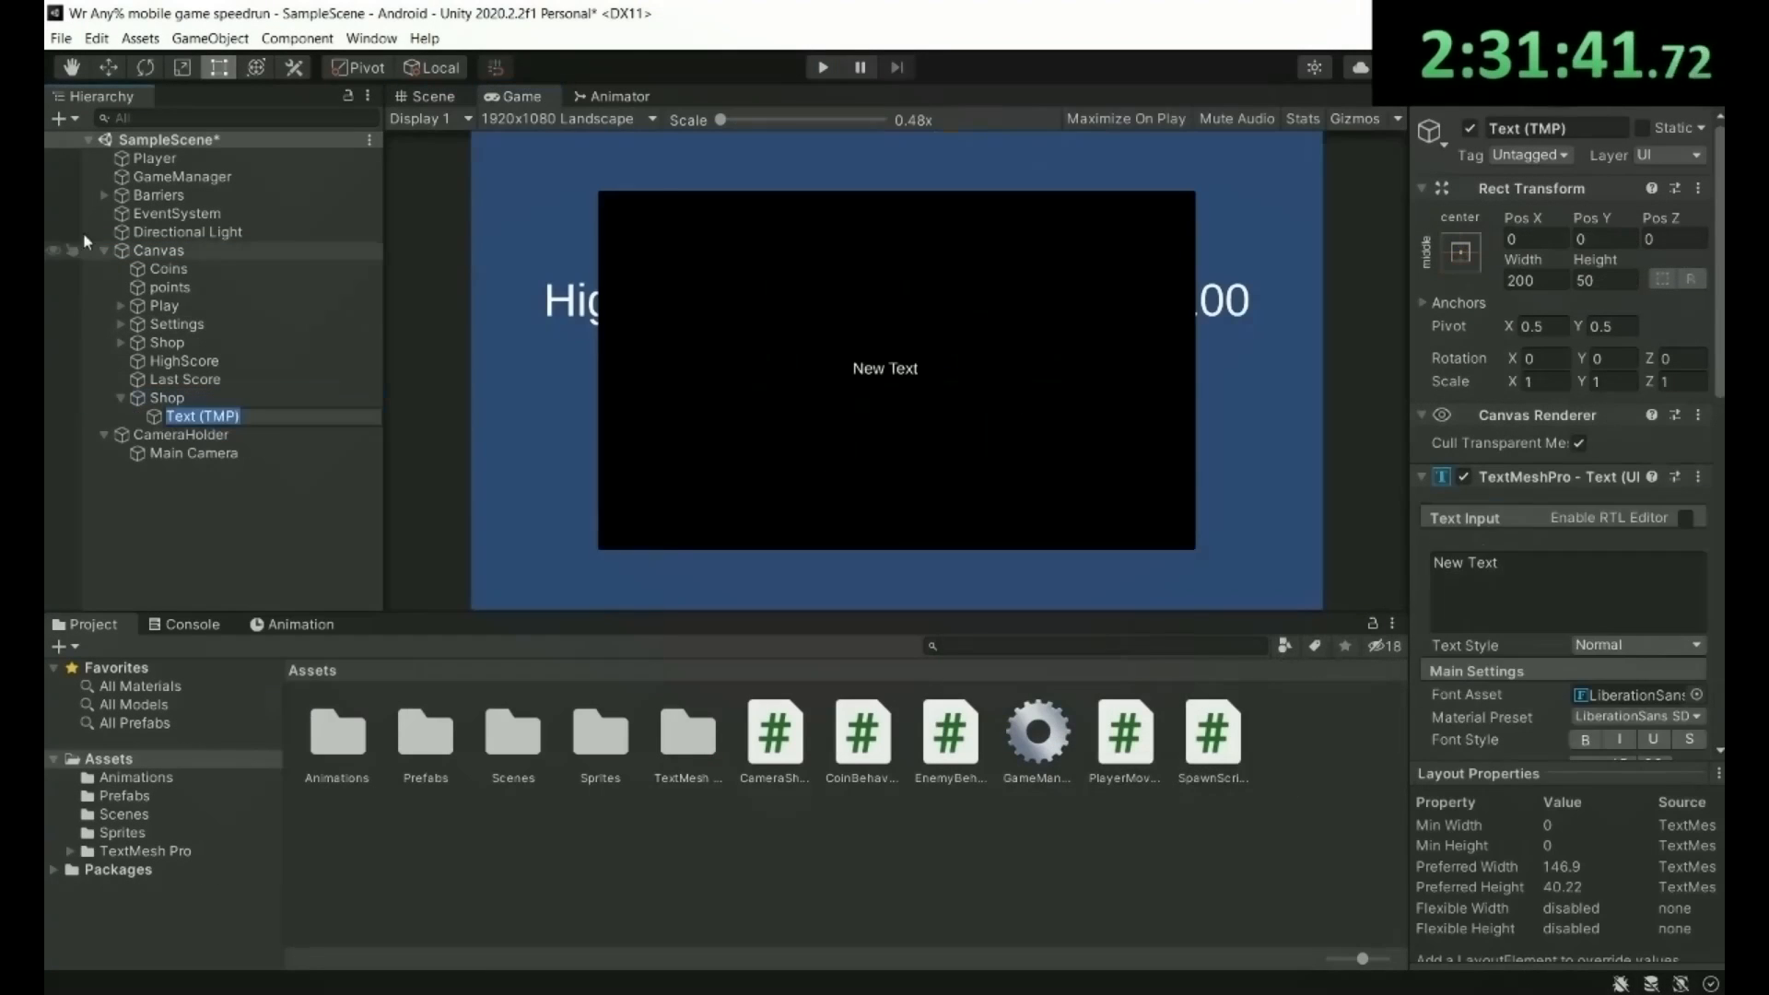
# Add a shop object to the canvas, pick its clip, and add a shopIn condition.
pyautogui.rightClick(164, 397)
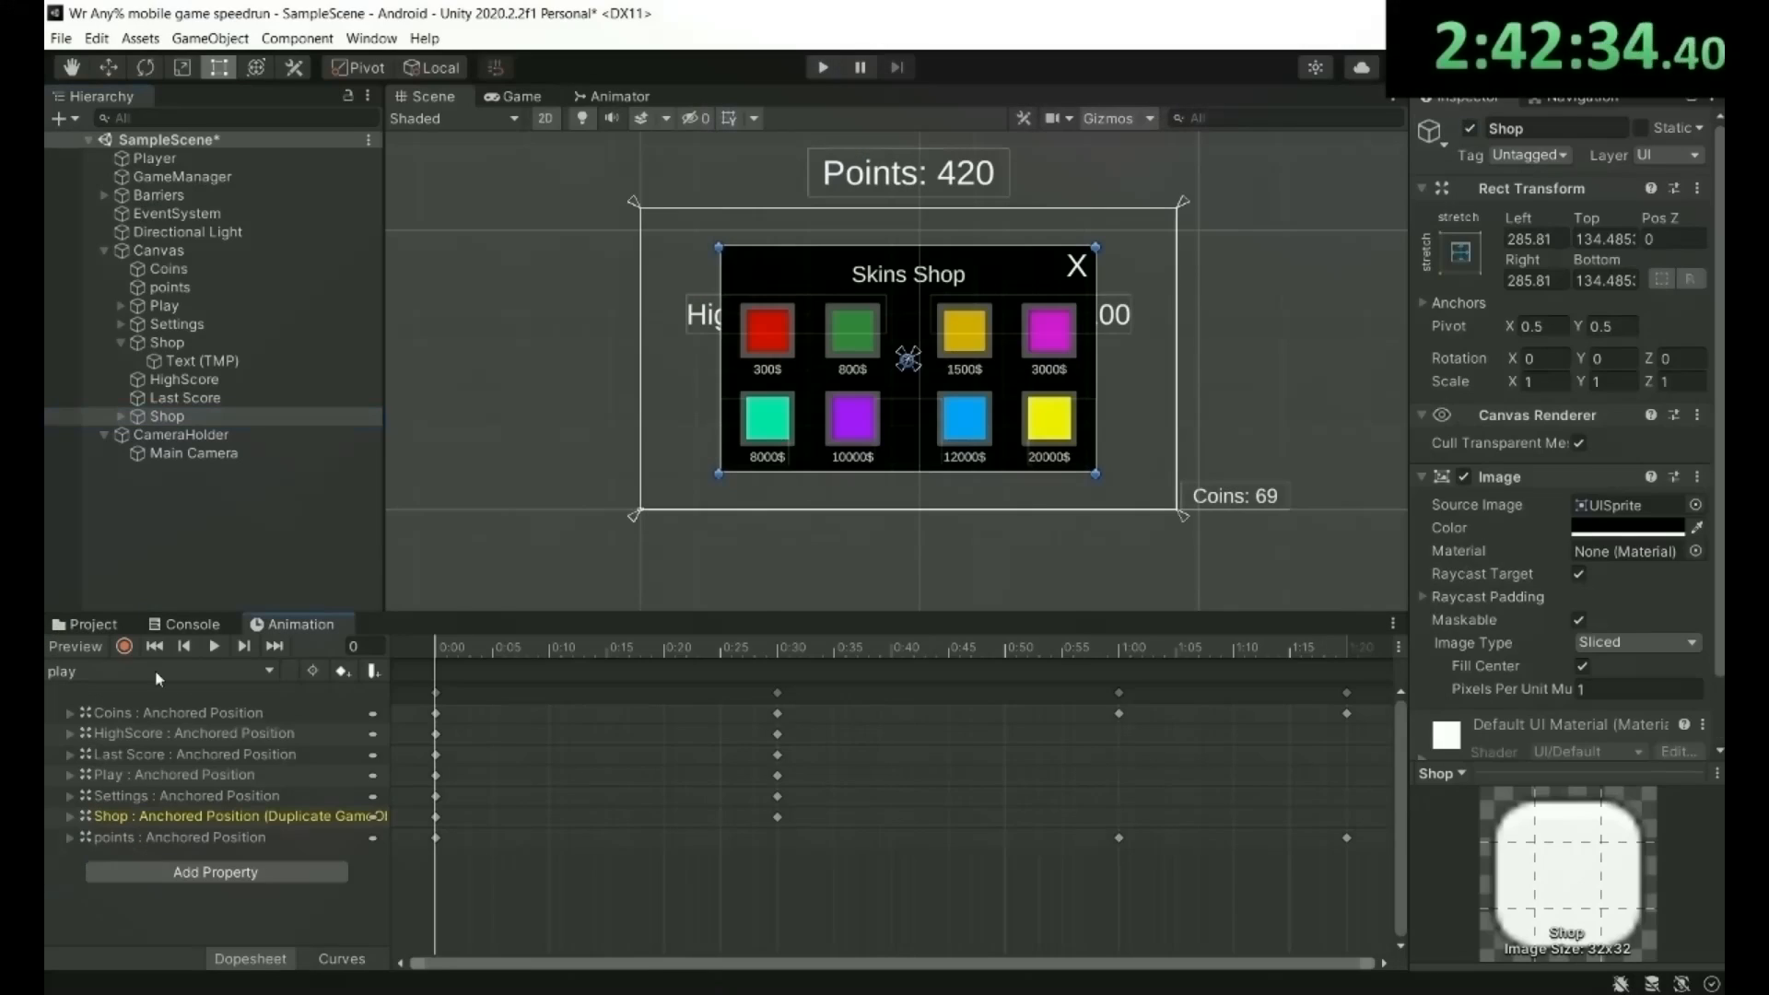
pyautogui.click(213, 645)
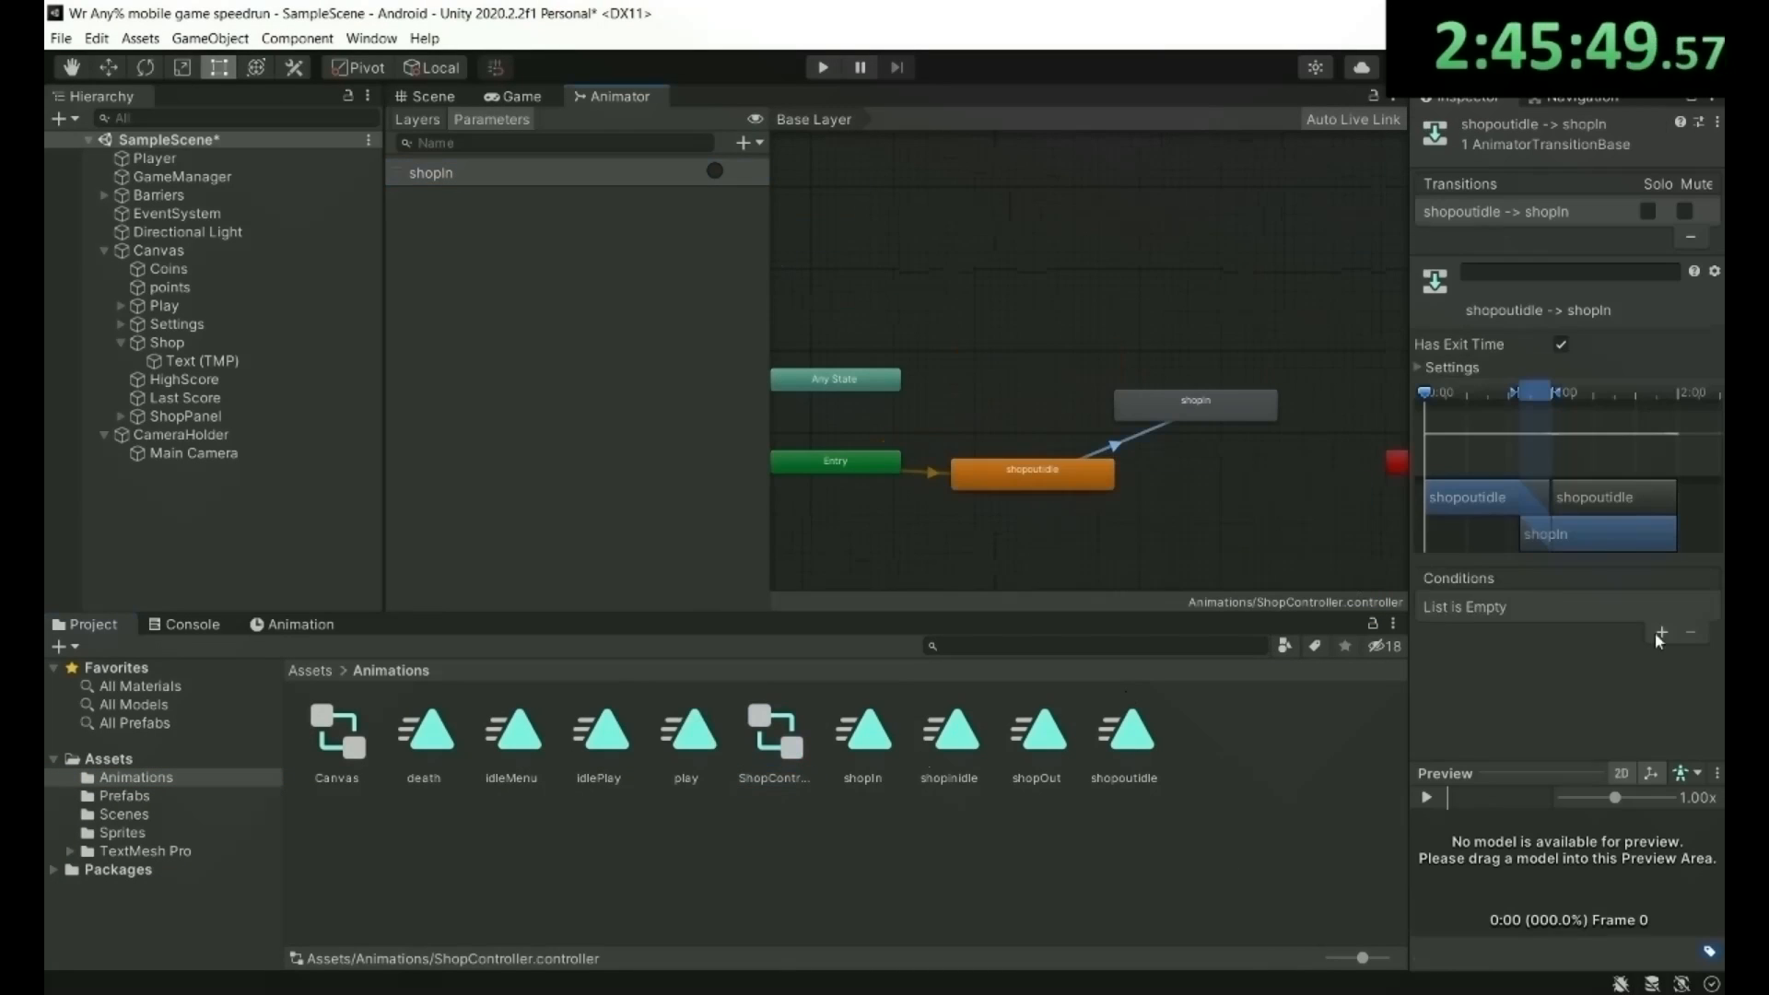
pyautogui.click(432, 96)
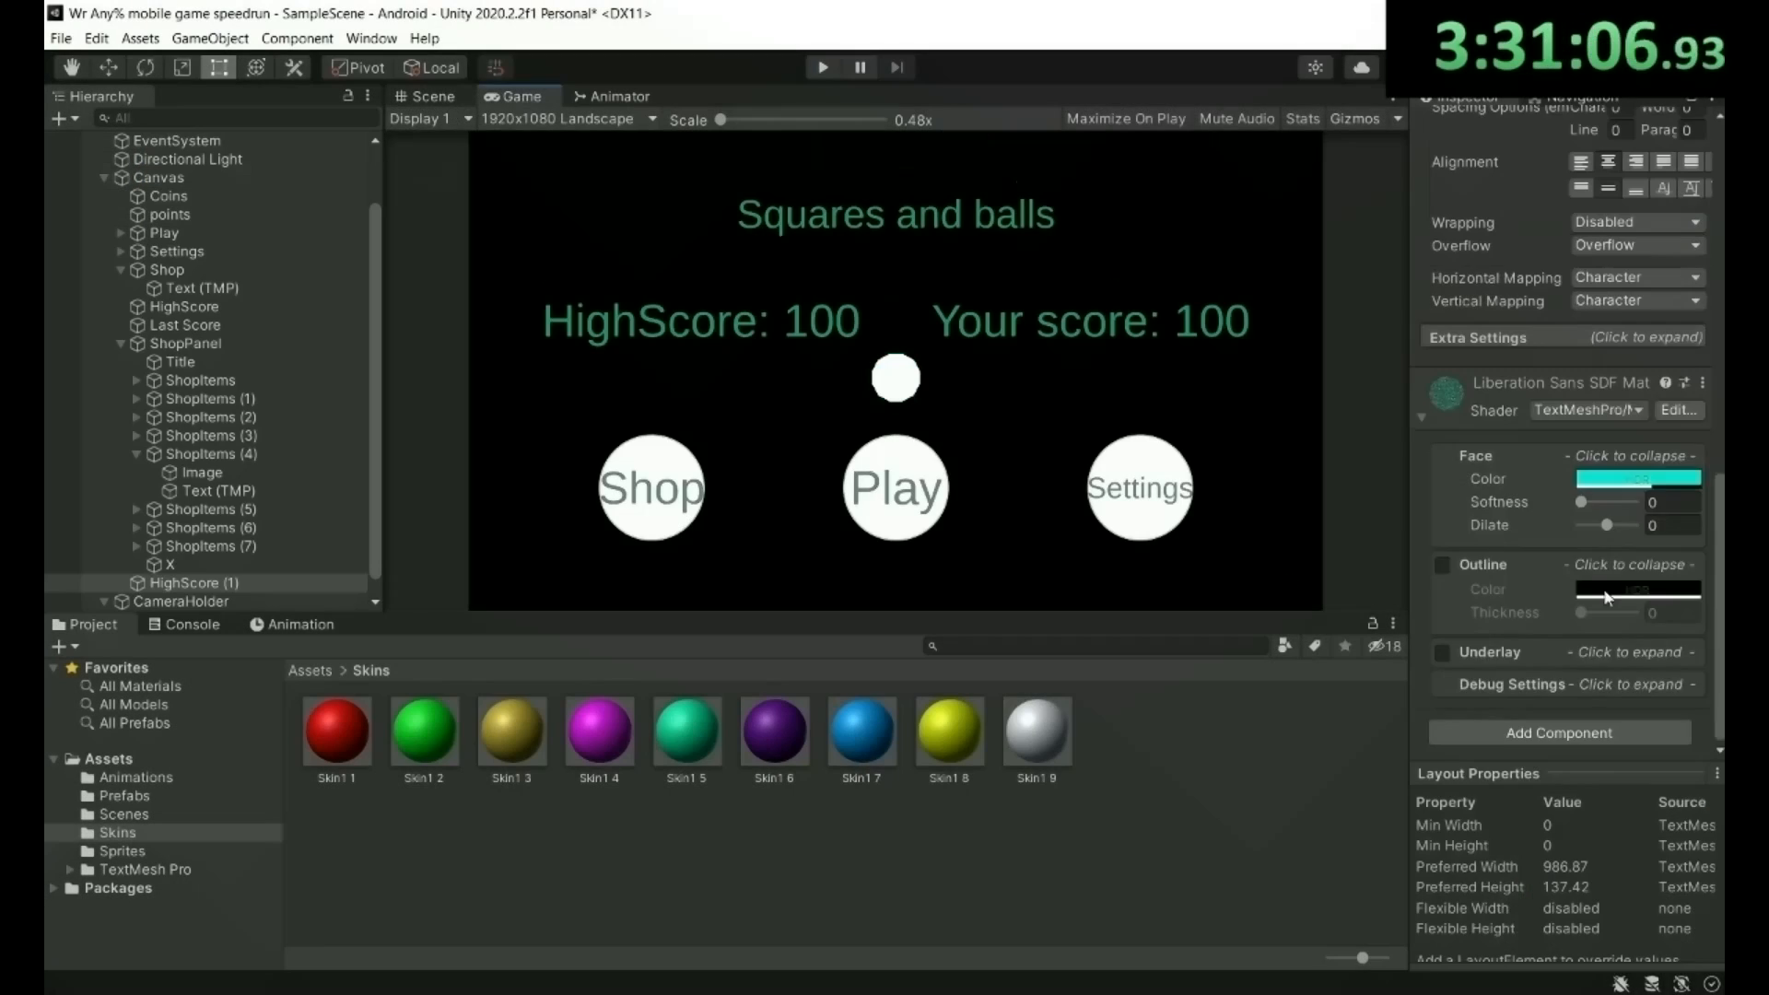
# Select the HighScore text and restyle it teal in the Inspector.
pyautogui.click(432, 96)
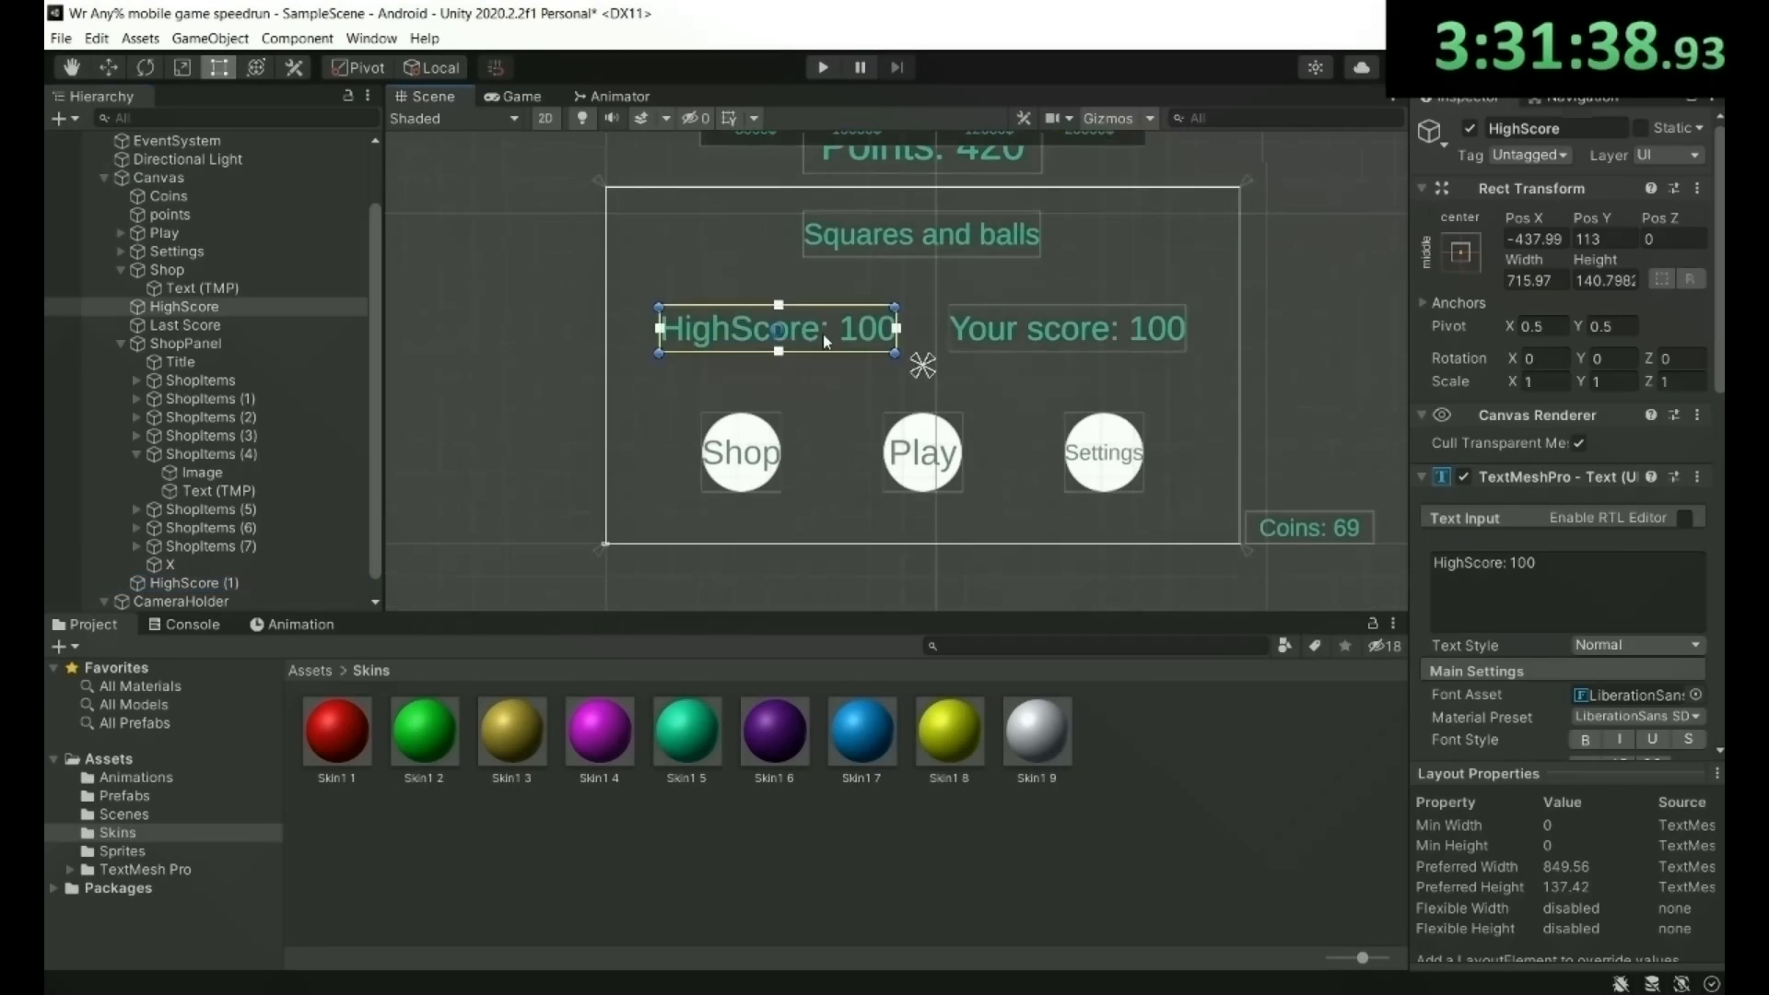
pyautogui.click(183, 326)
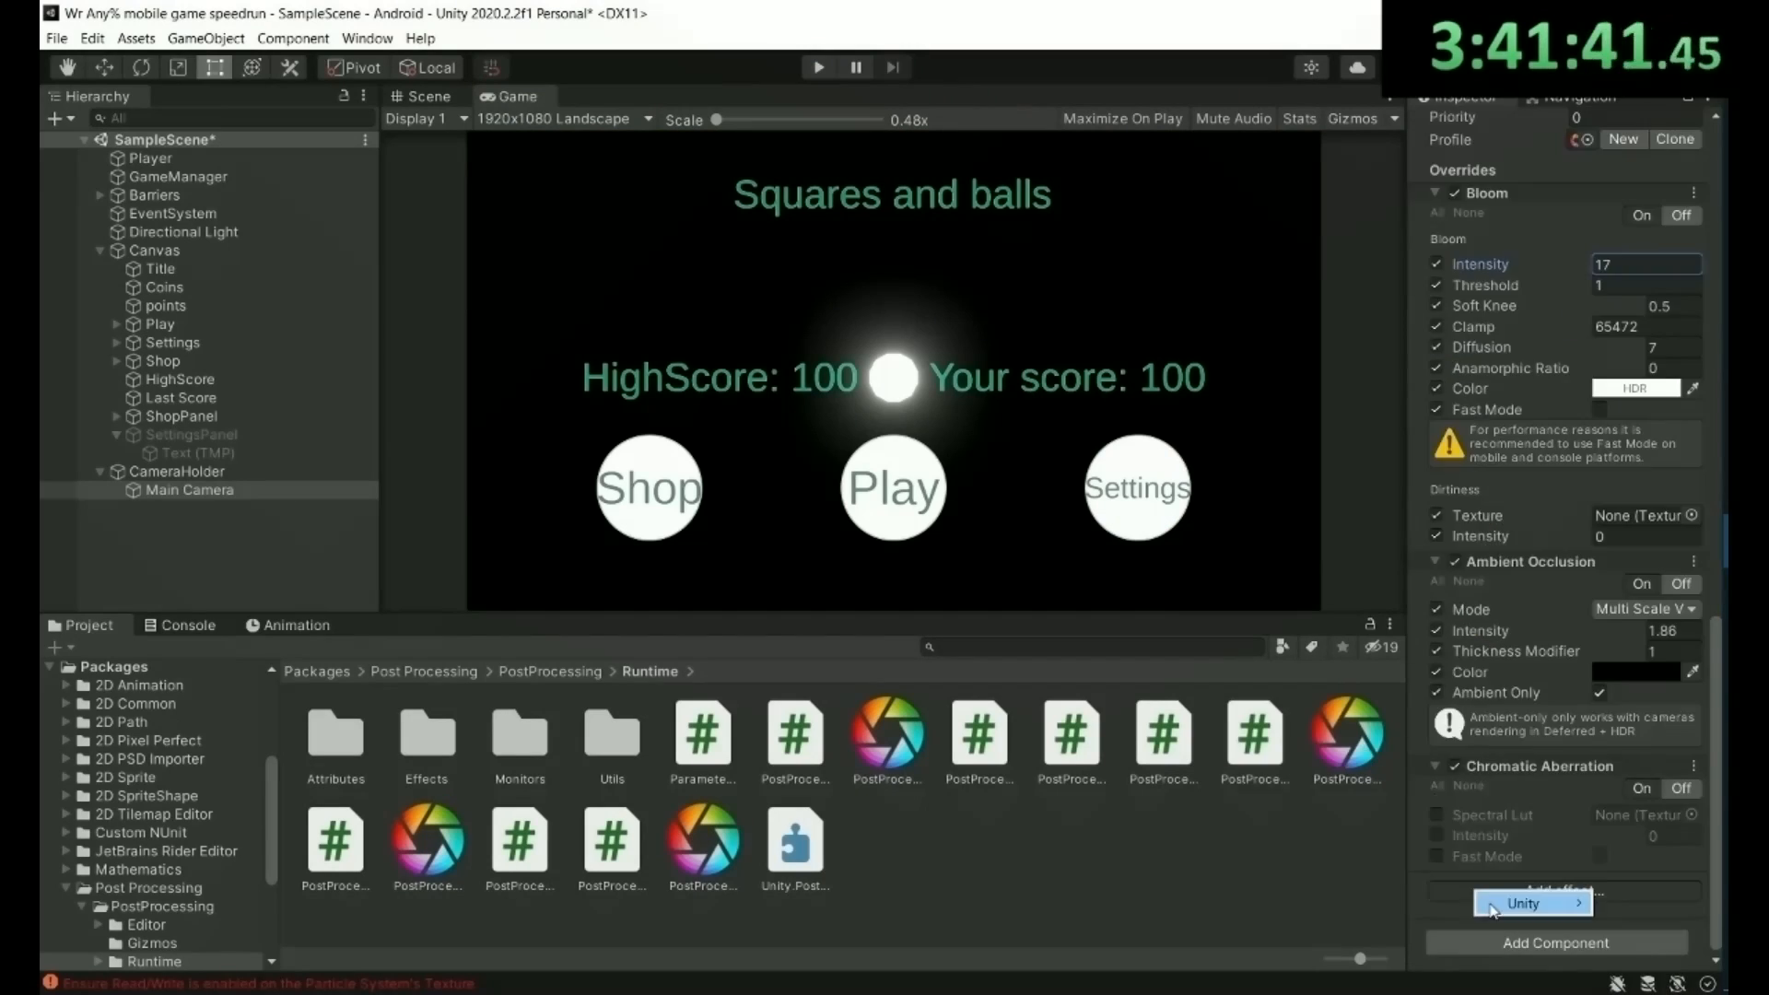
pyautogui.scroll(-3)
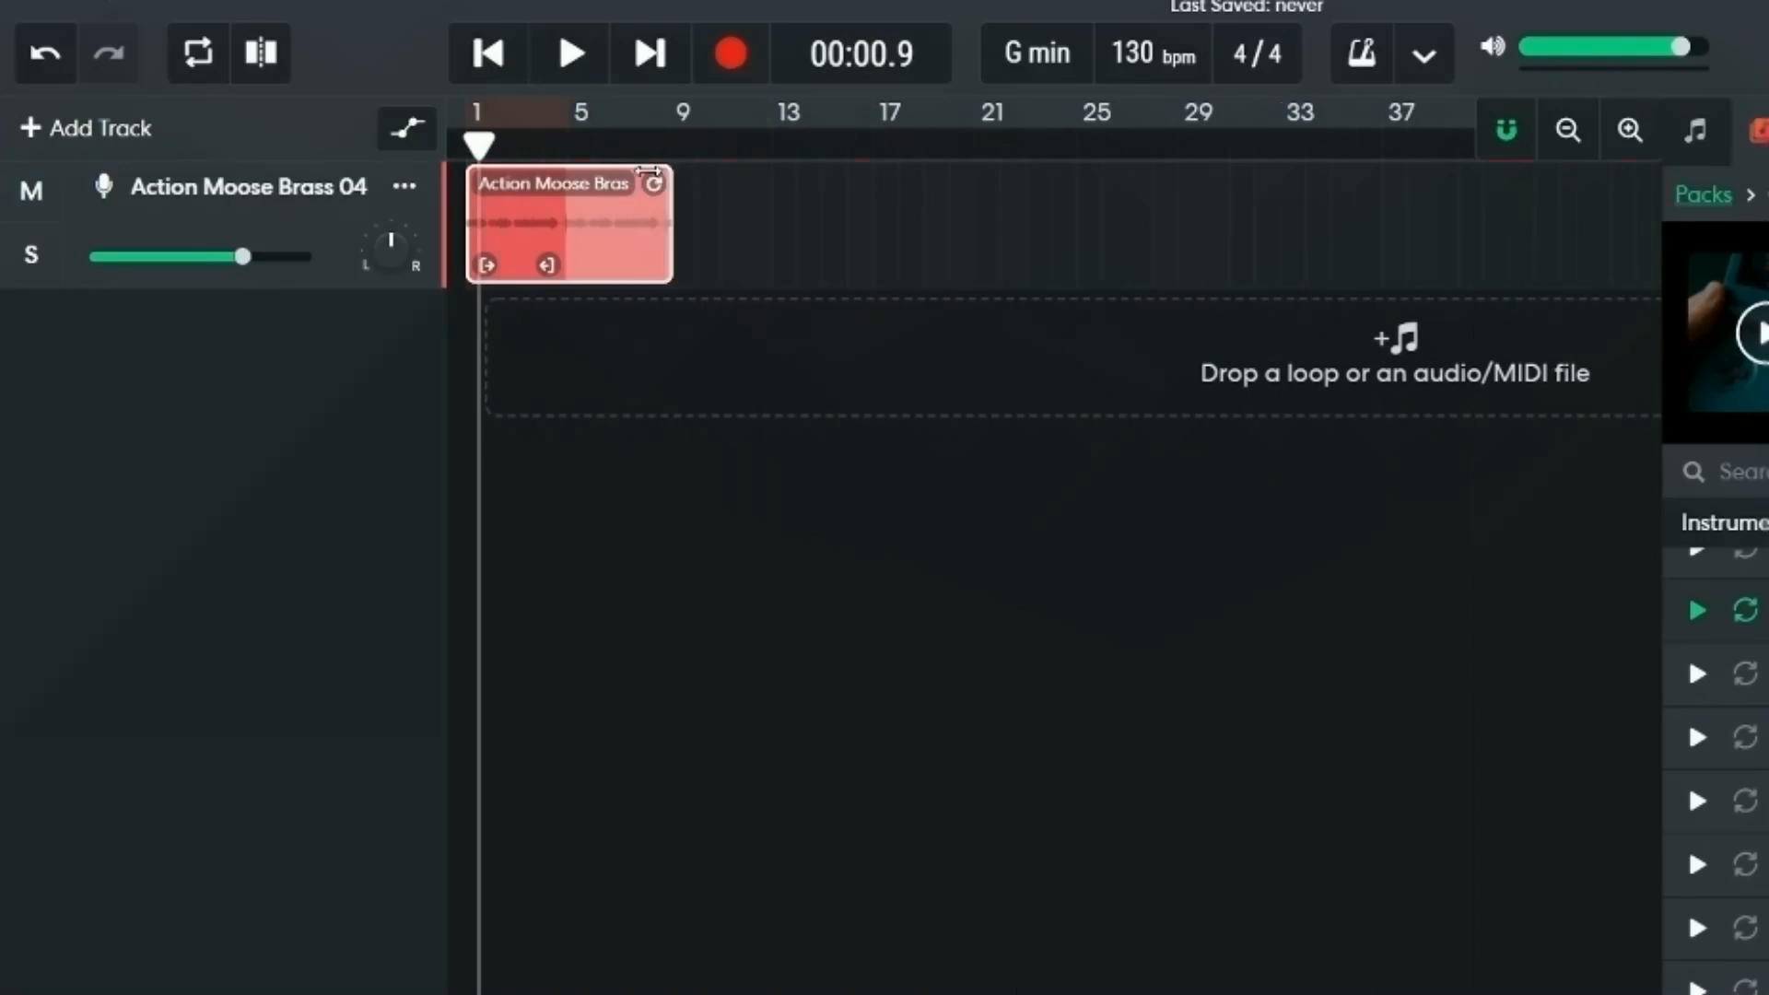
# Preview the arrangement, stop playback, and select the Action Moose Beat 03 clip.
pyautogui.click(568, 53)
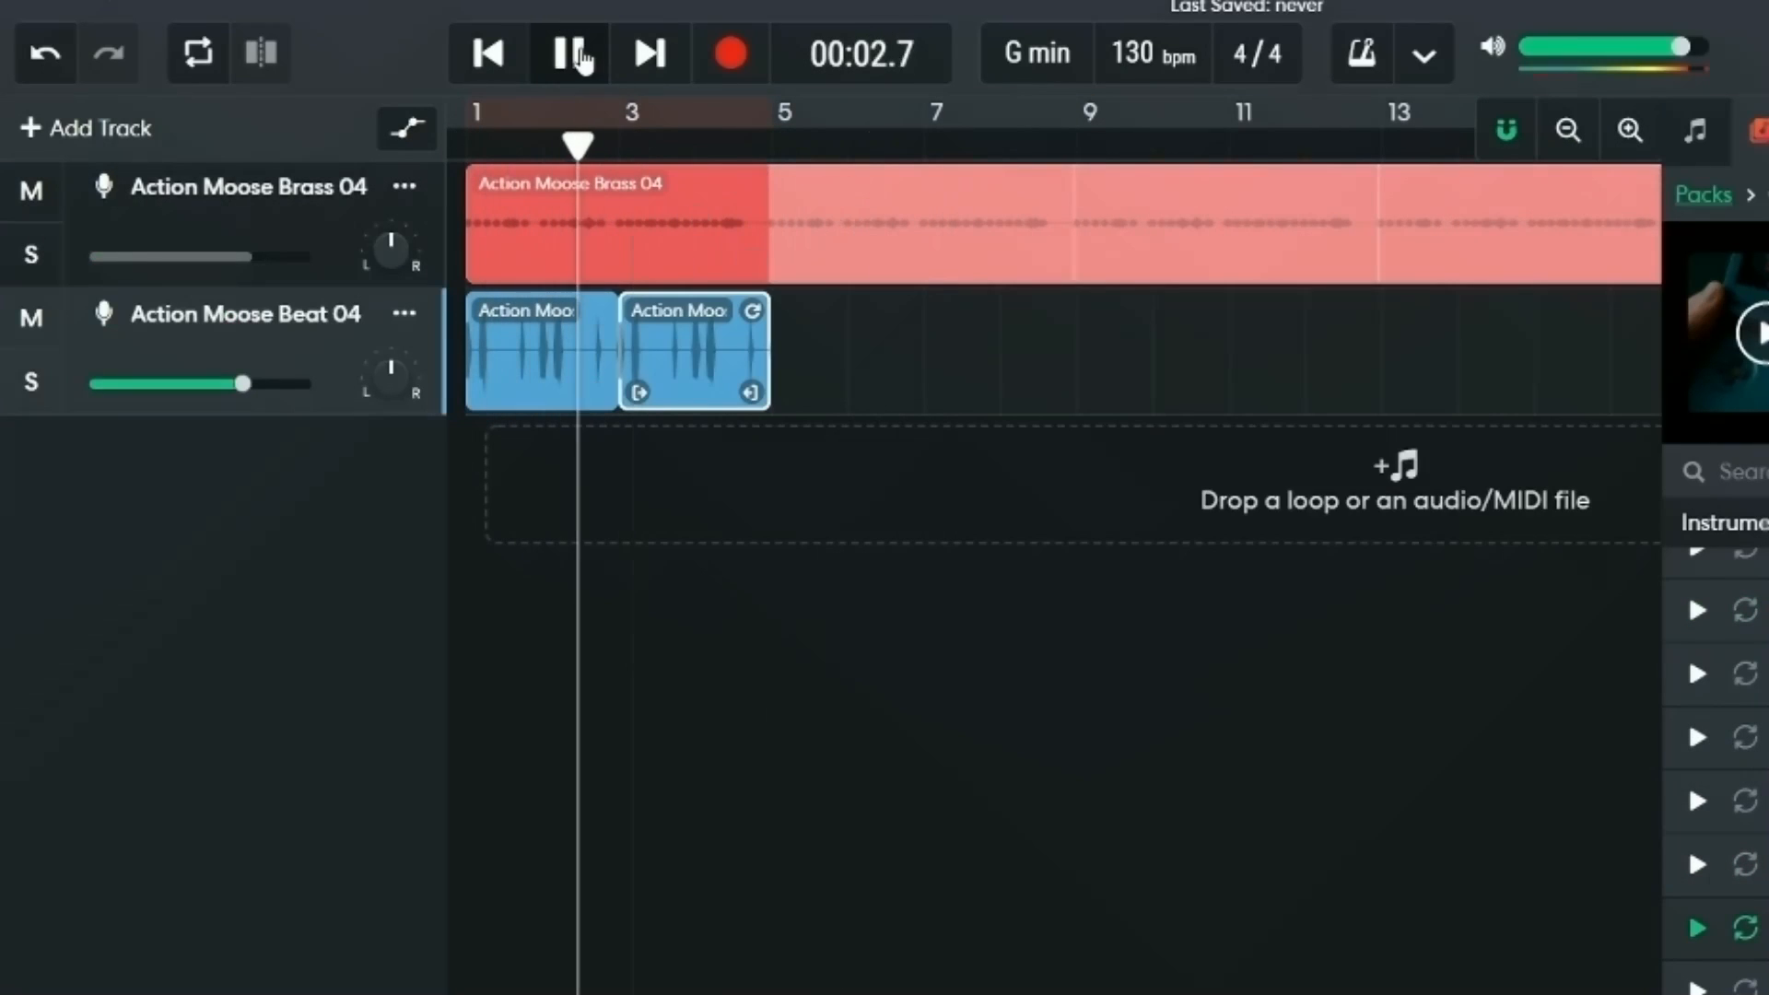
pyautogui.click(568, 53)
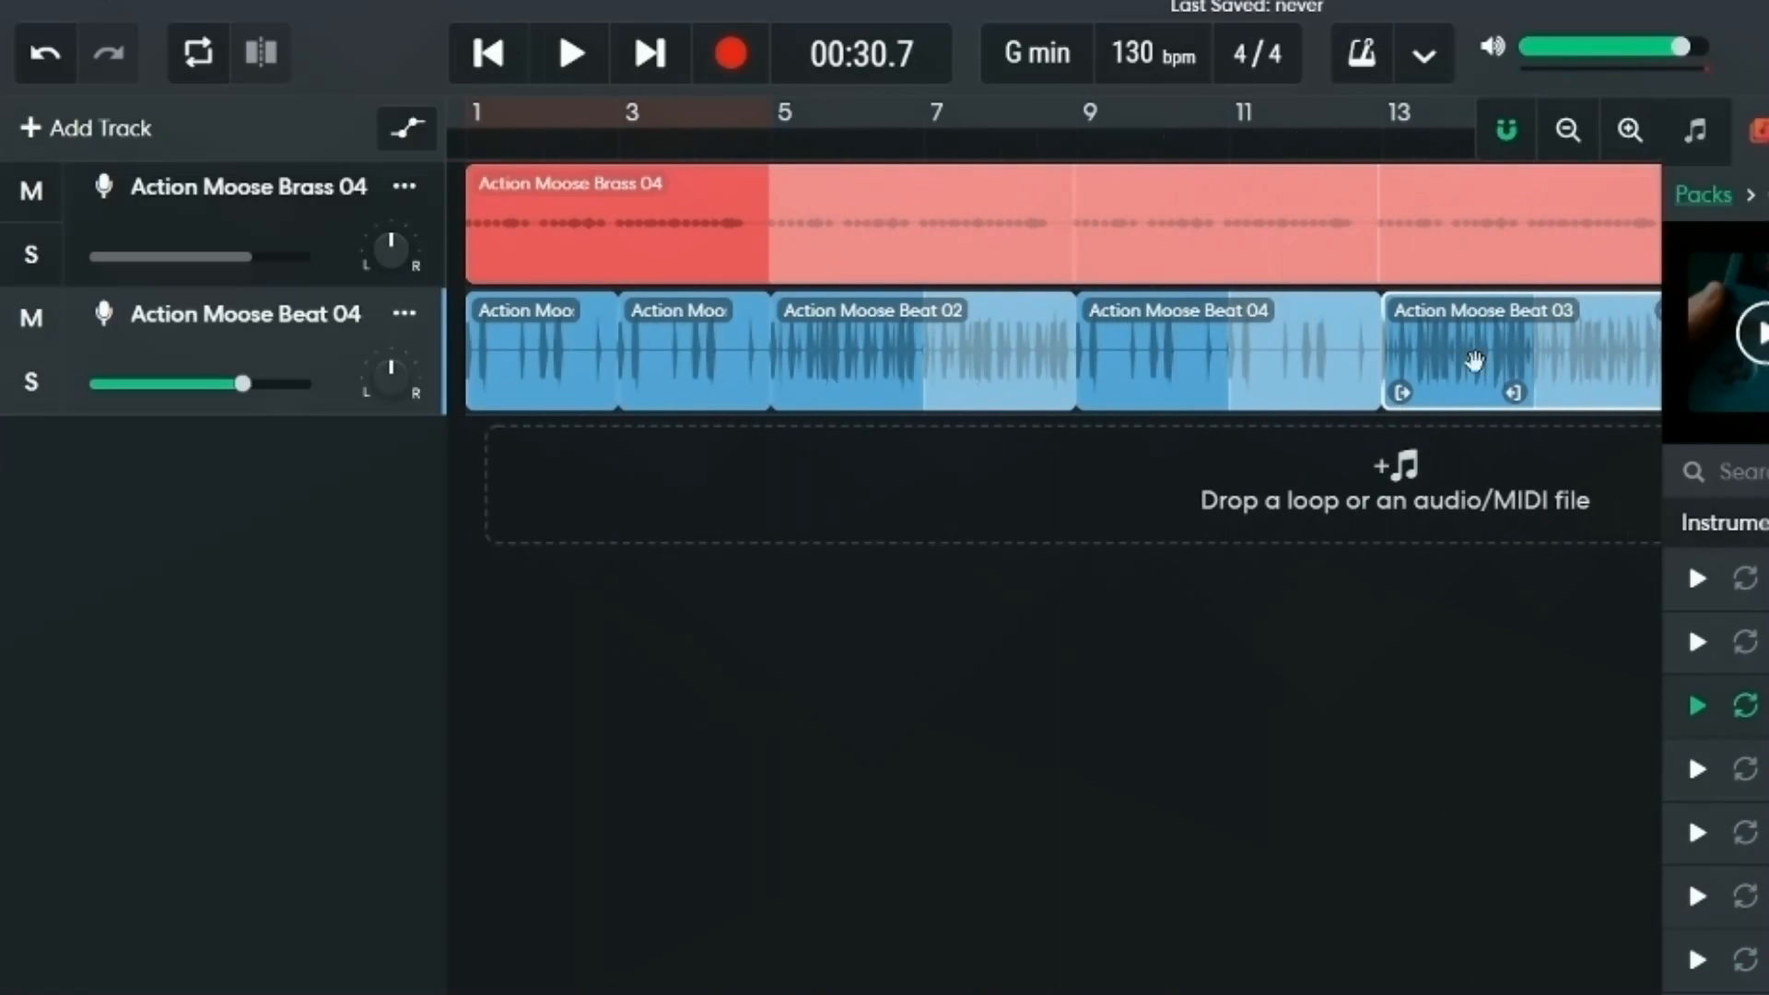
pyautogui.click(568, 53)
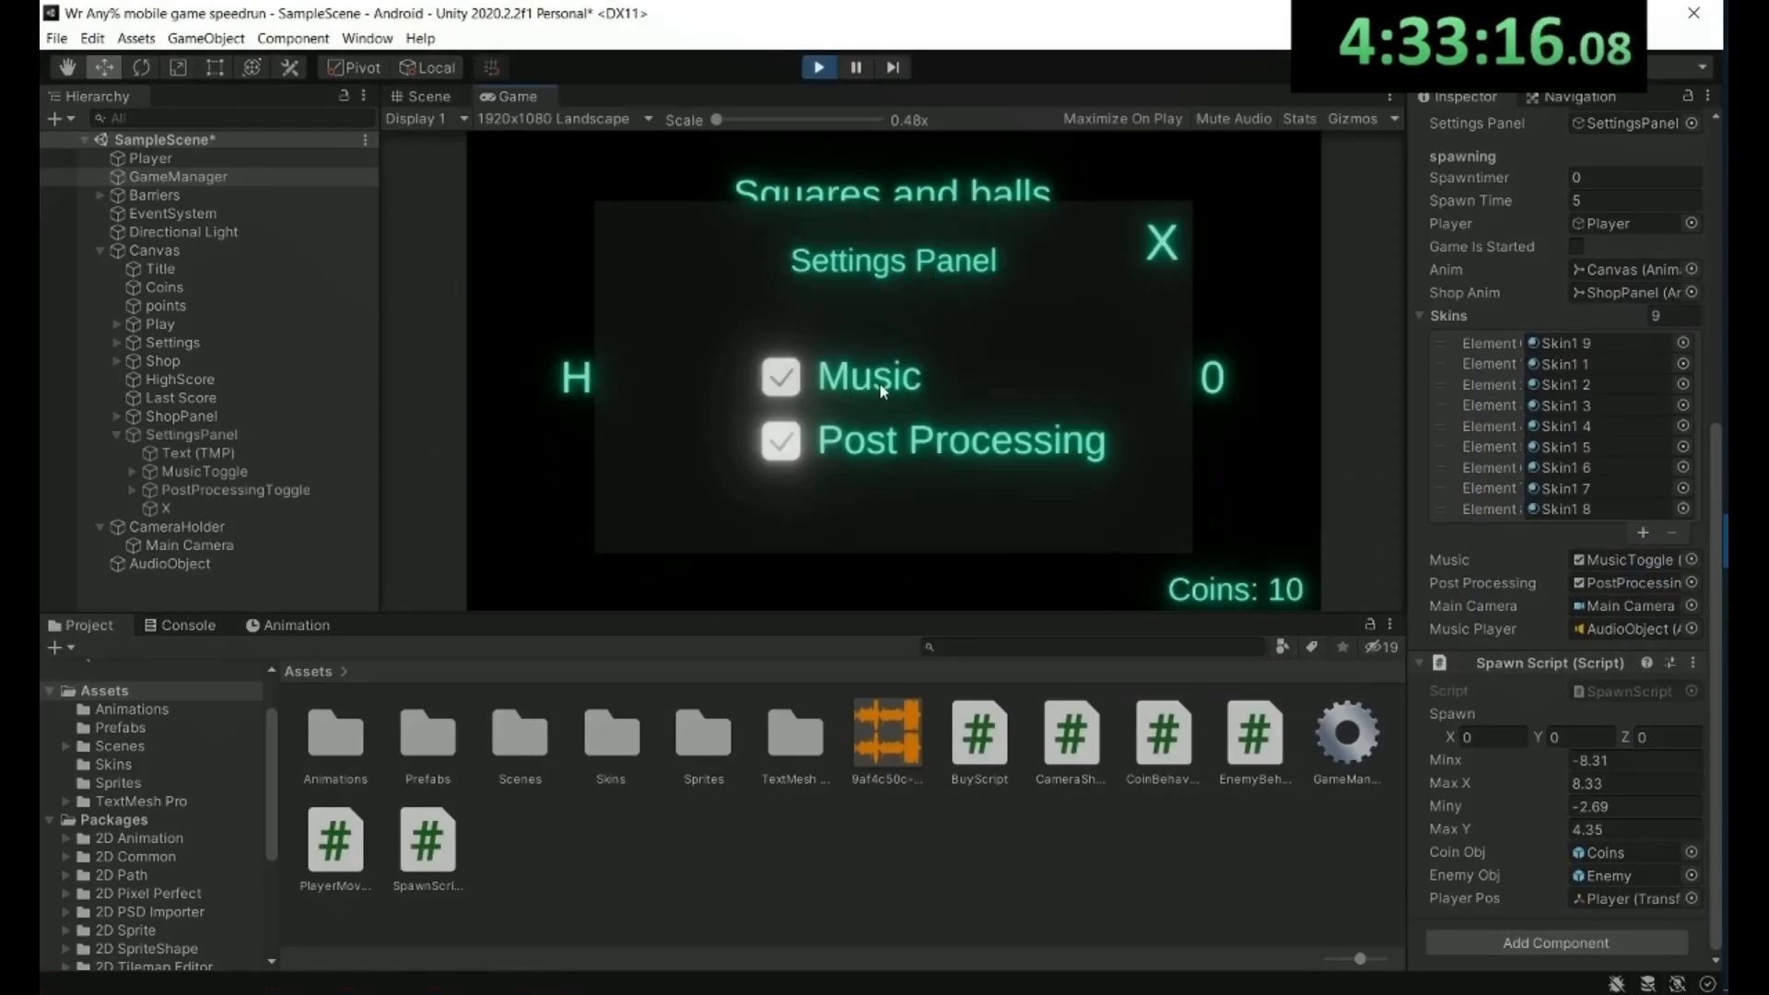
# Untick Post Processing in the running game's Settings panel, leaving Music on.
pyautogui.click(779, 440)
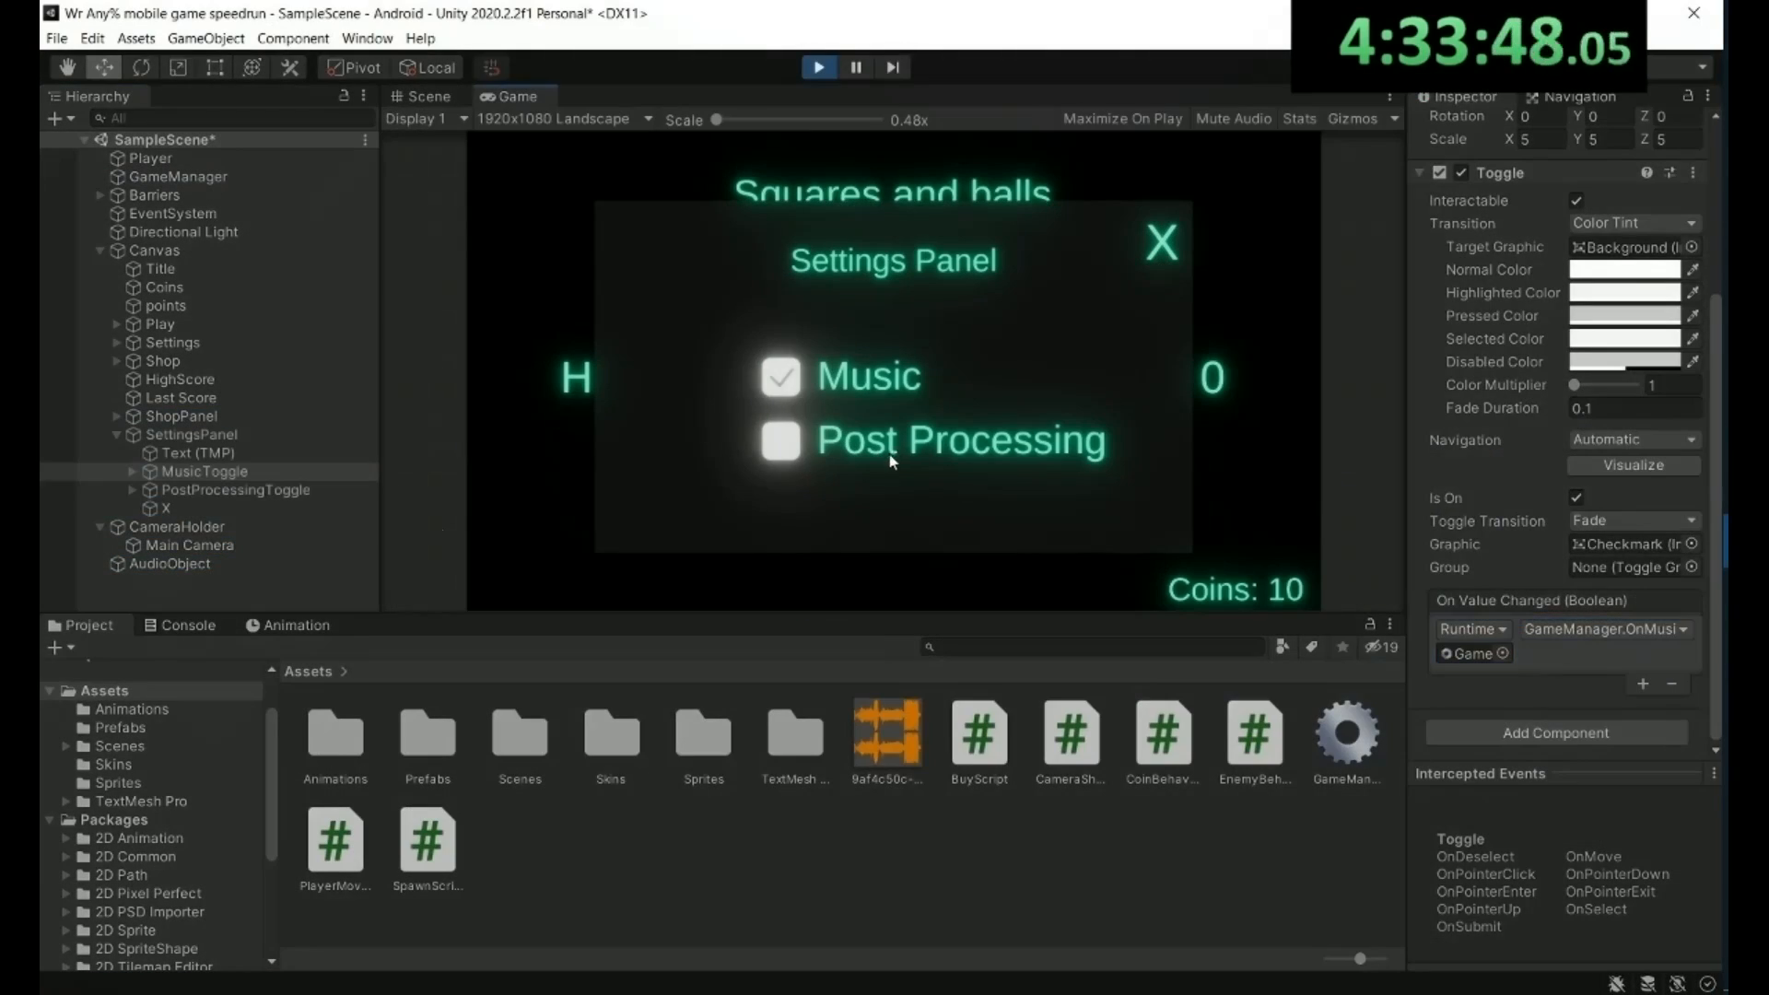